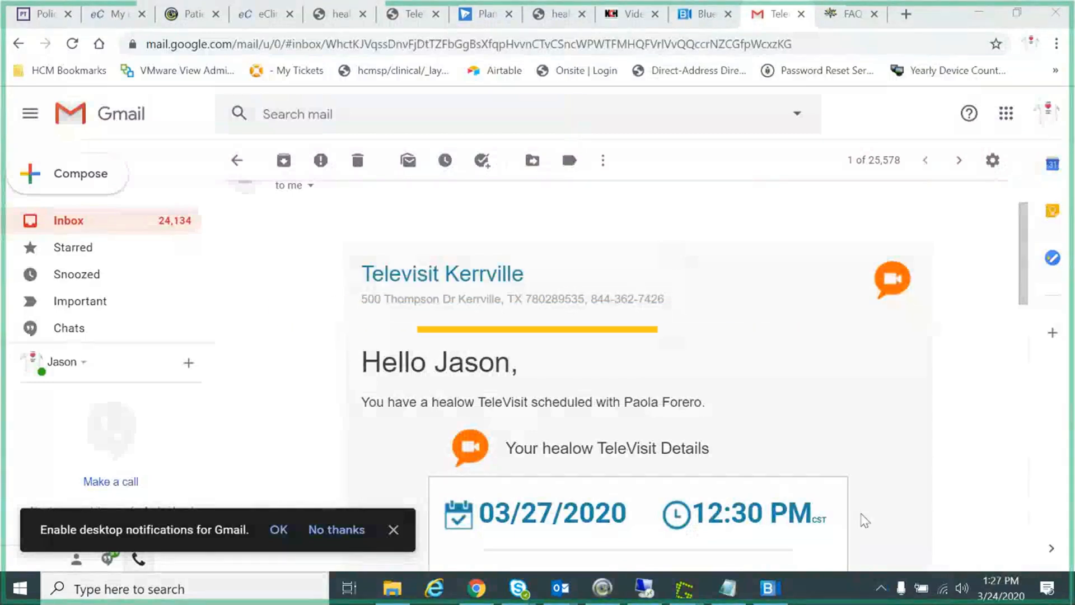
mouse_move(700, 216)
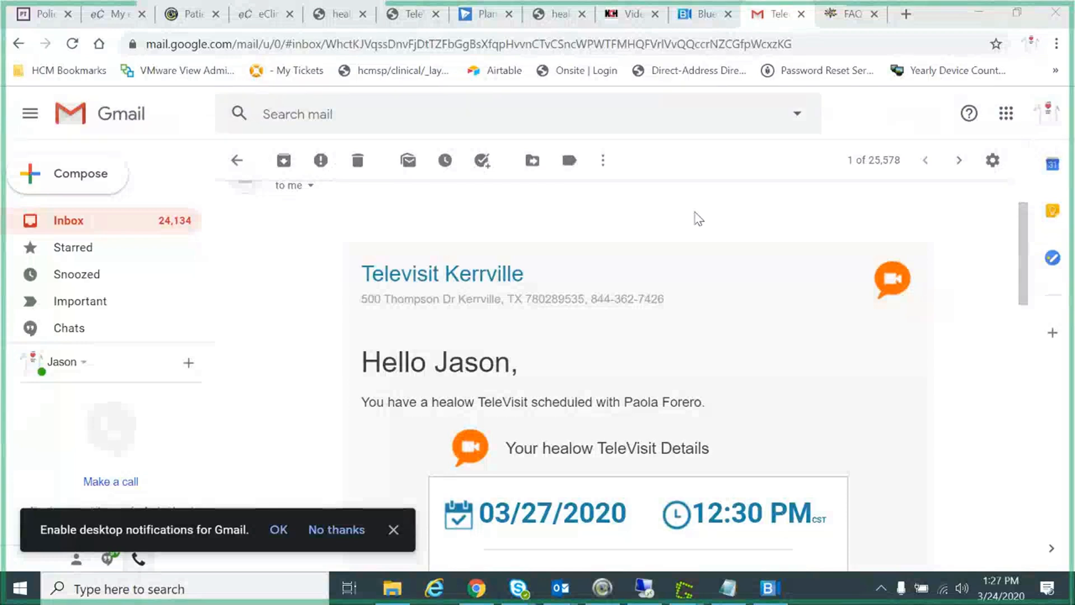
mouse_move(509, 357)
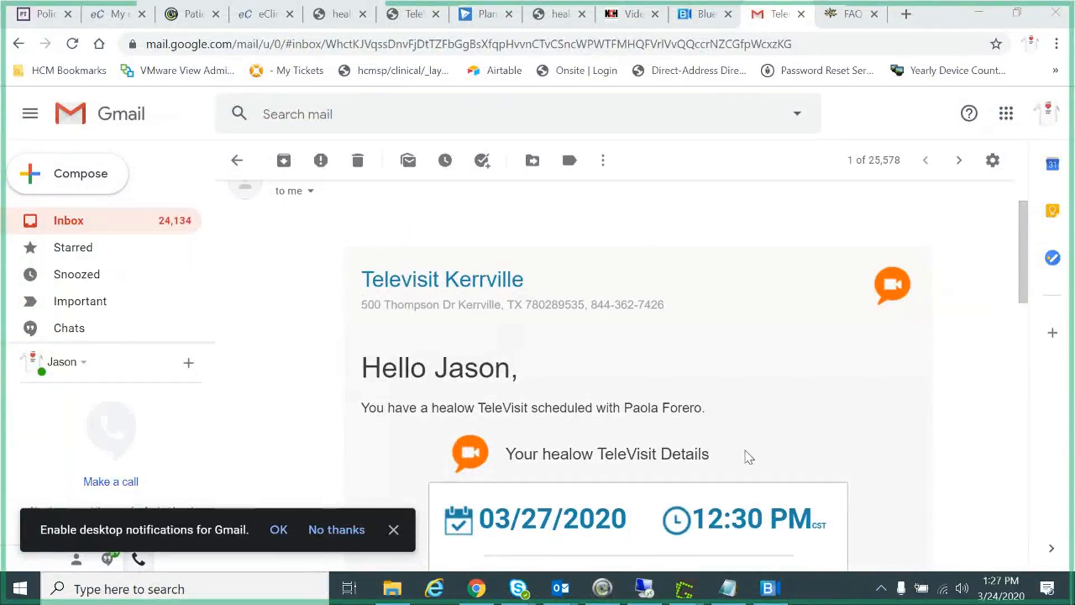
Join the telemed appointment from the email link, landing on the healow health questionnaire.
scroll(up, 3)
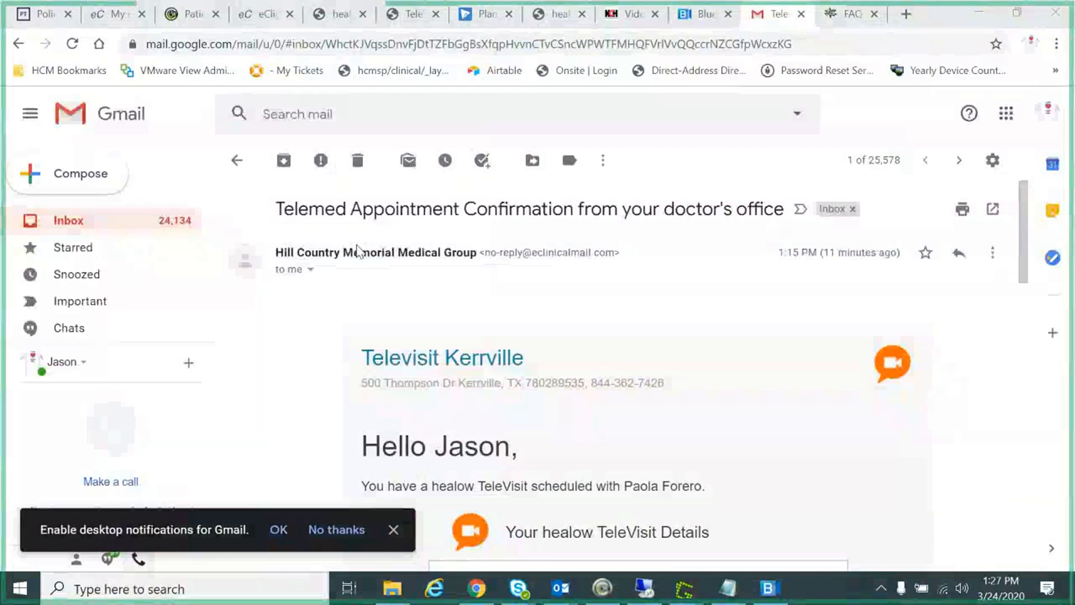
scroll(down, 3)
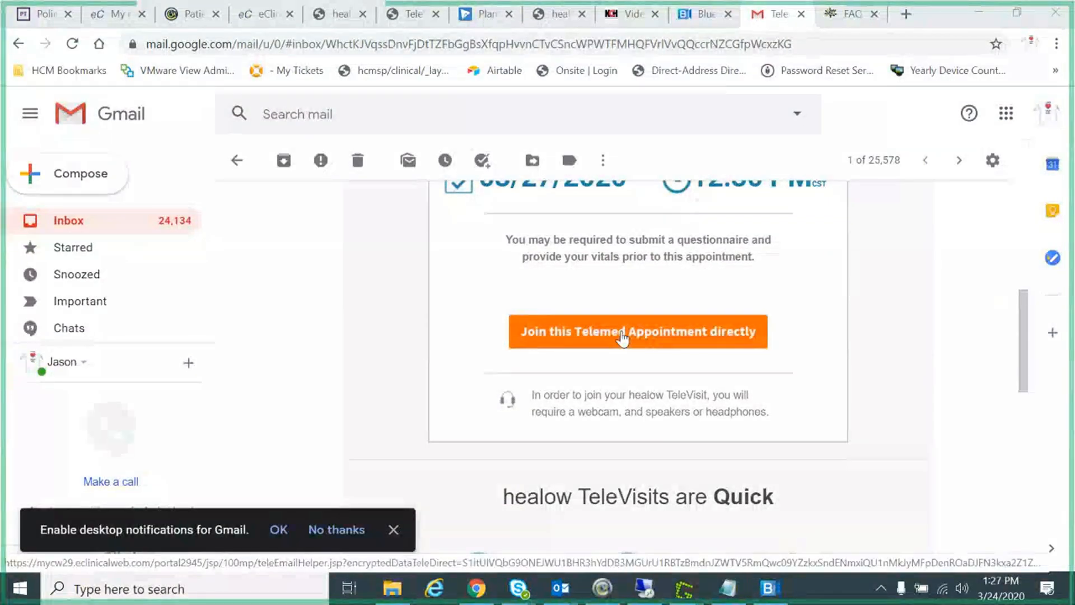
click(637, 331)
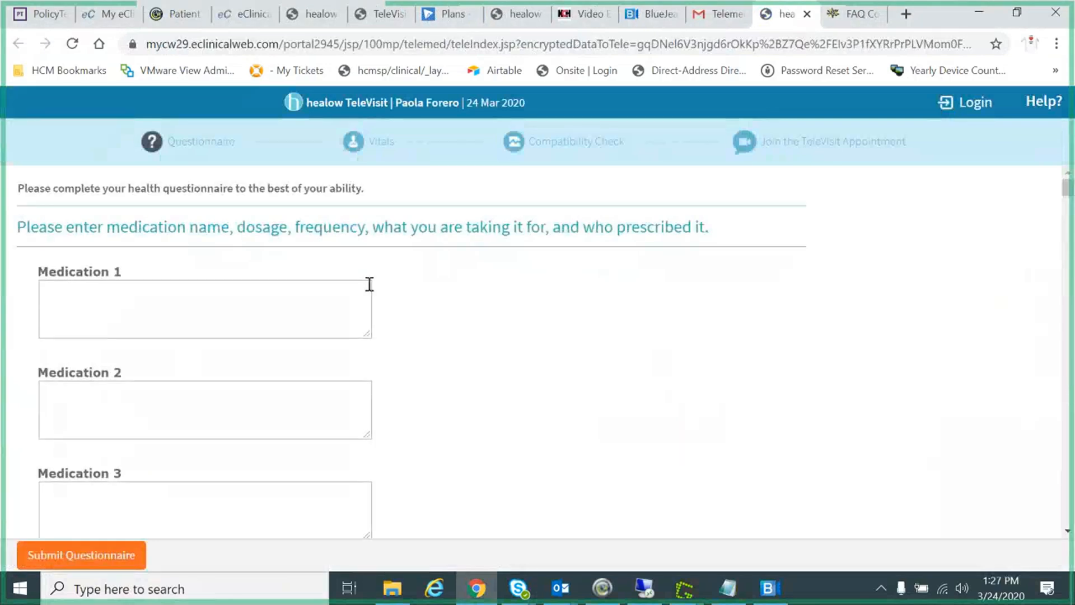
scroll(down, 3)
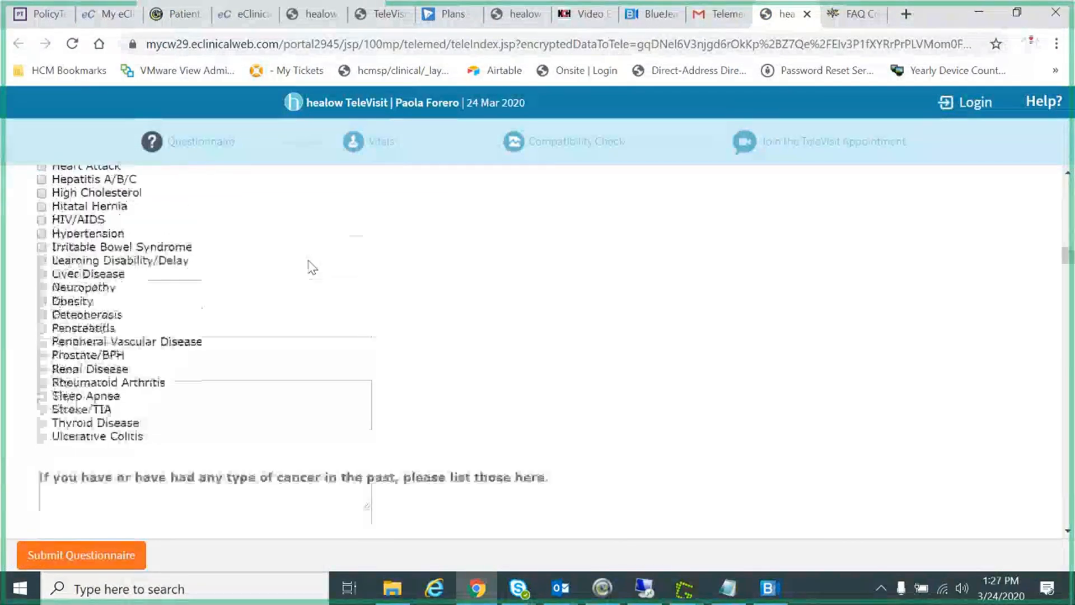
scroll(up, 3)
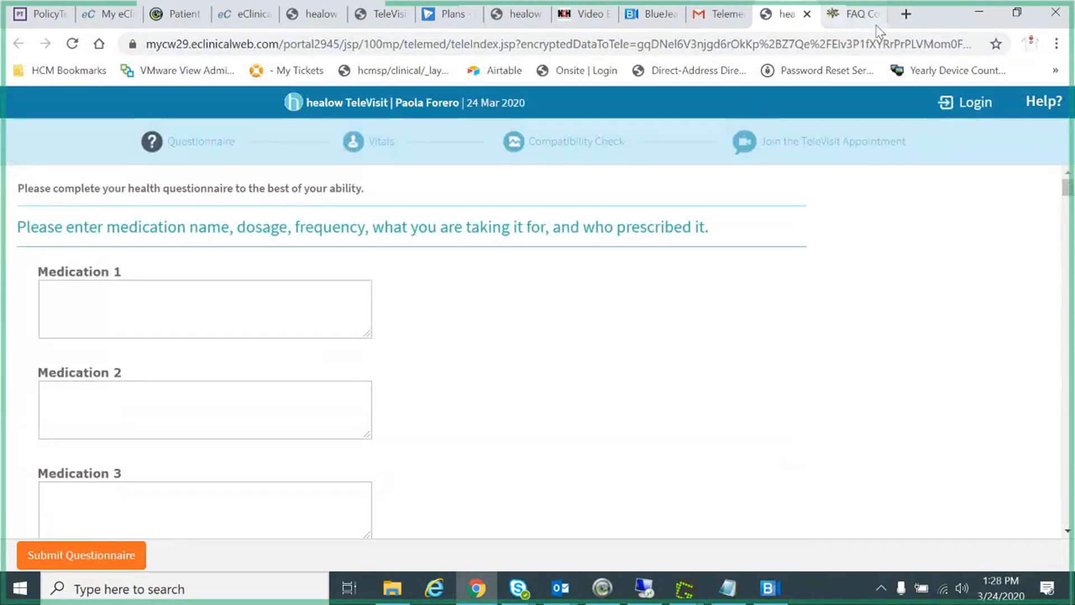
Load the Hill Country Memorial patient portal login page from the 'Patient Portal Login Page' bookmark in a new tab.
click(1055, 43)
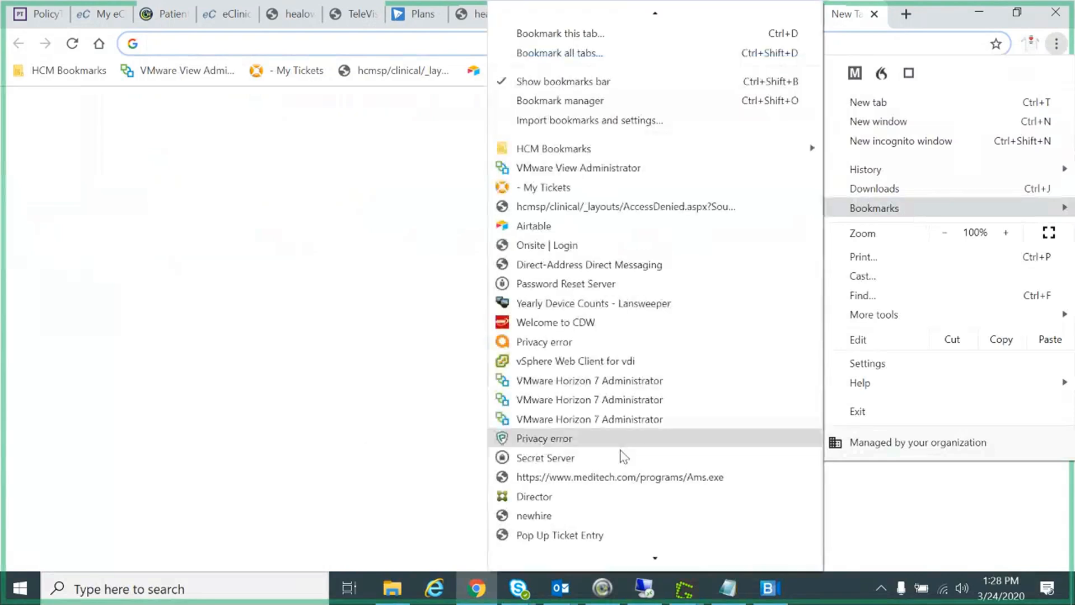
scroll(down, 3)
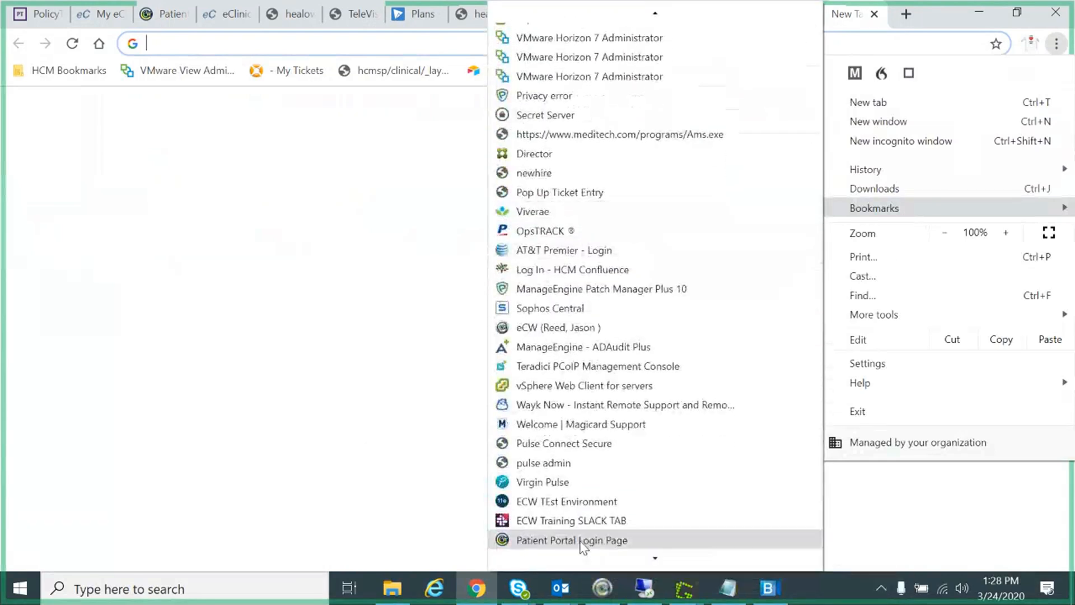
click(572, 540)
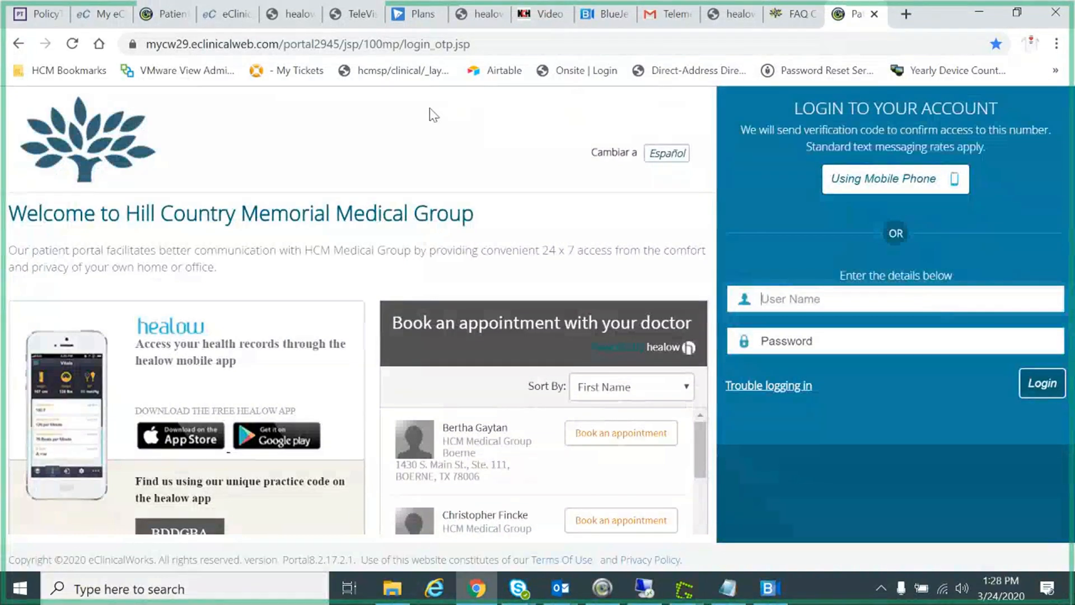
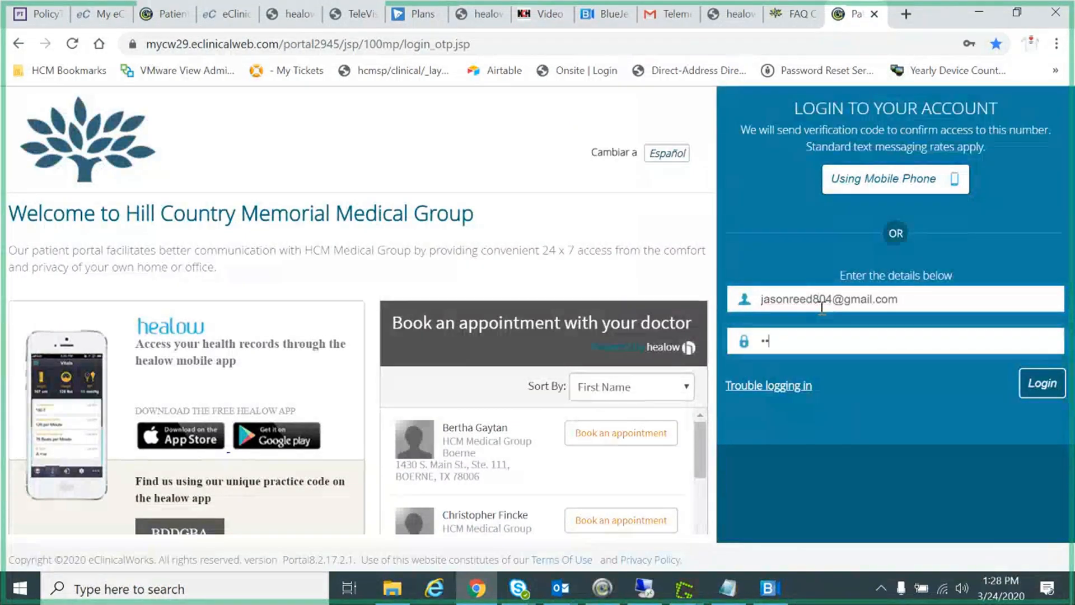
Sign in to the eClinicalWorks patient portal as user 'jas' with the account password.
text(password)
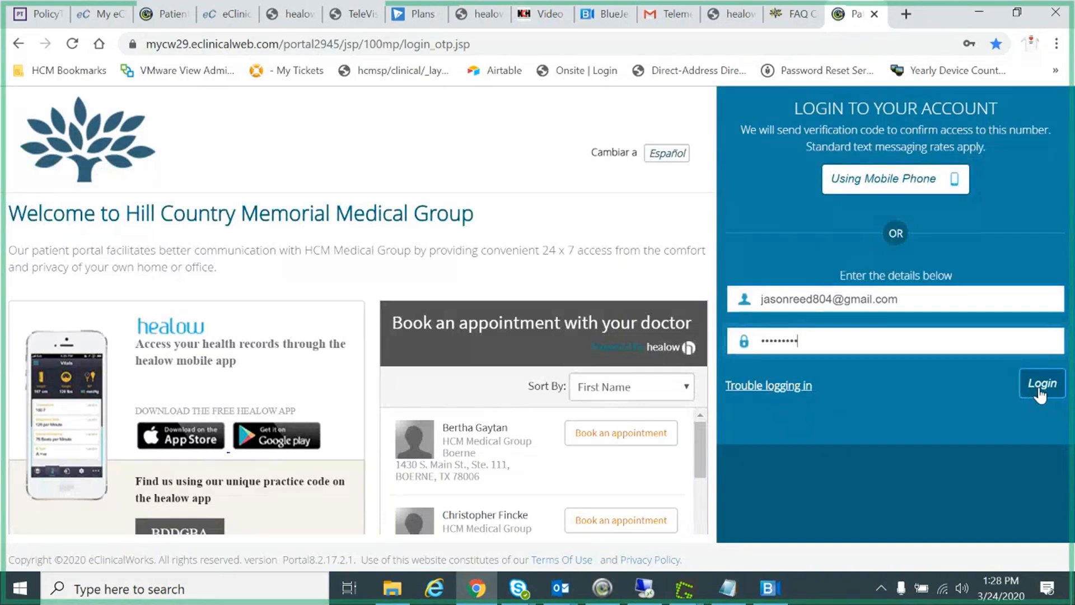
click(1041, 383)
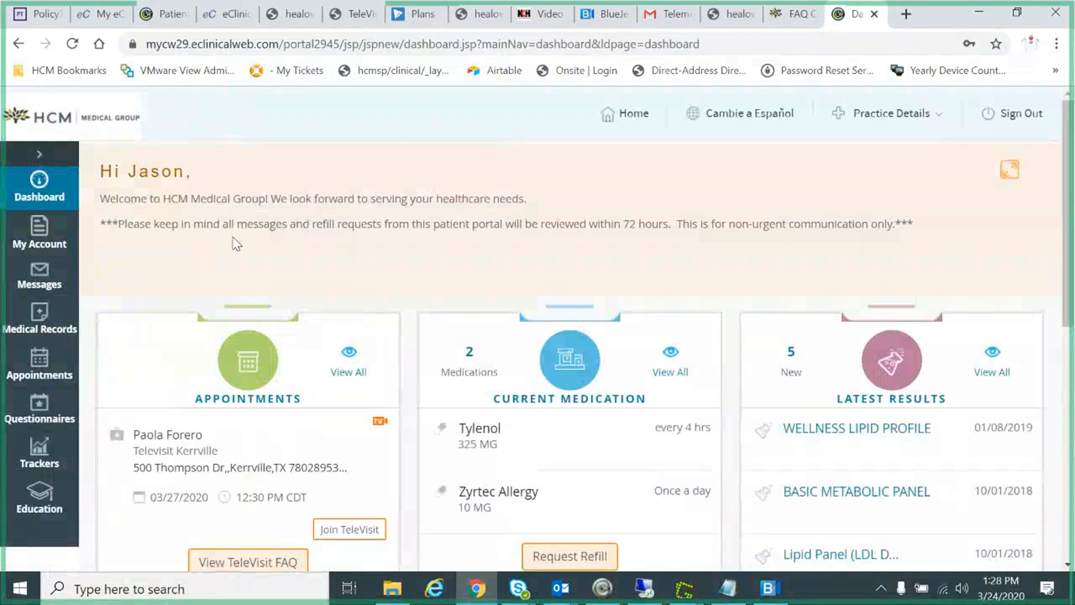
mouse_move(287, 259)
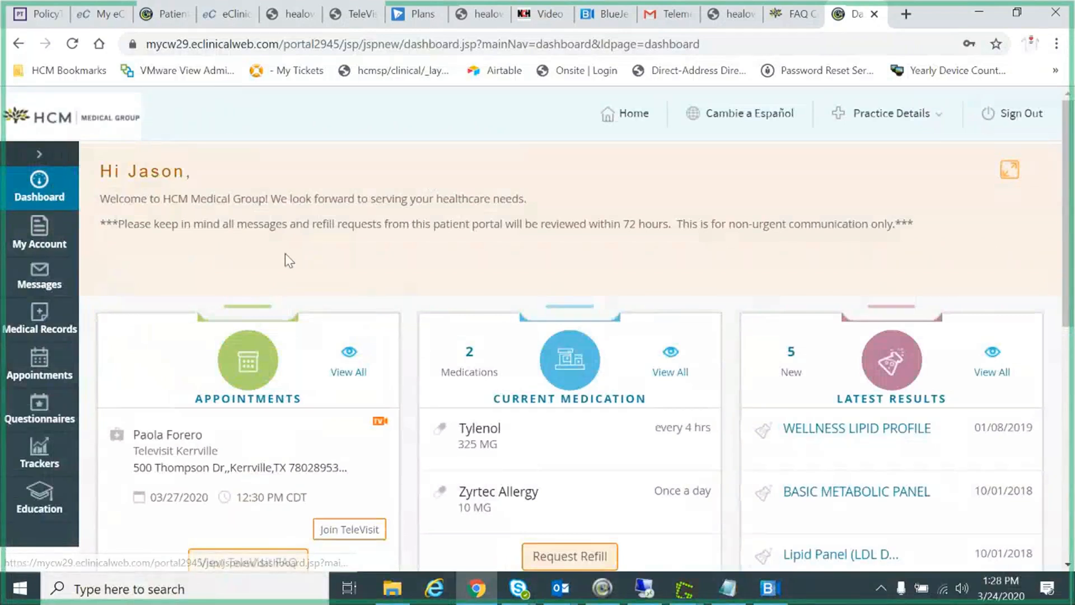
scroll(down, 3)
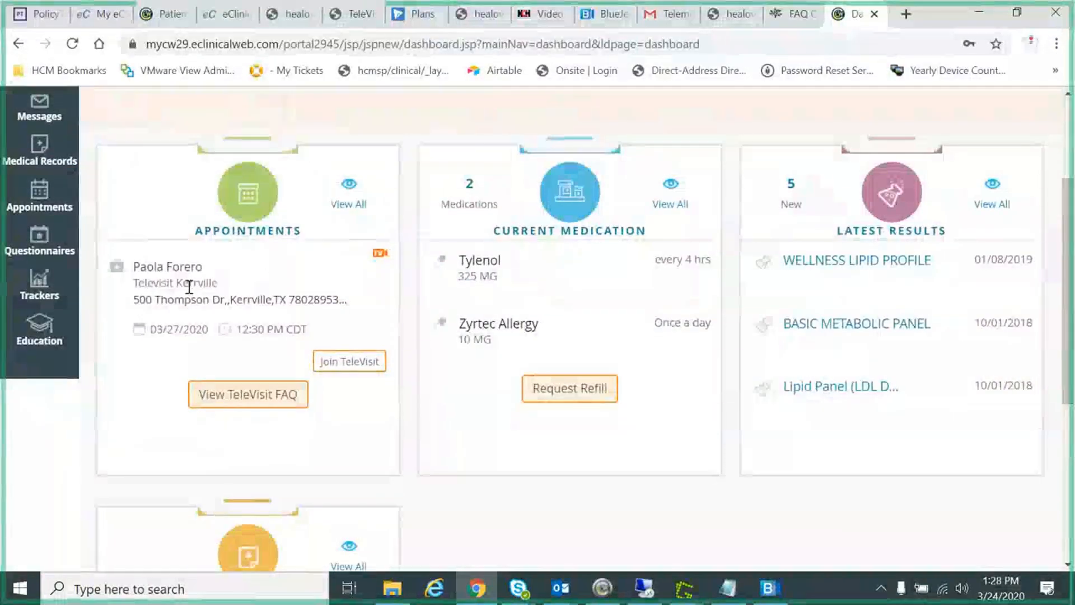
mouse_move(159, 423)
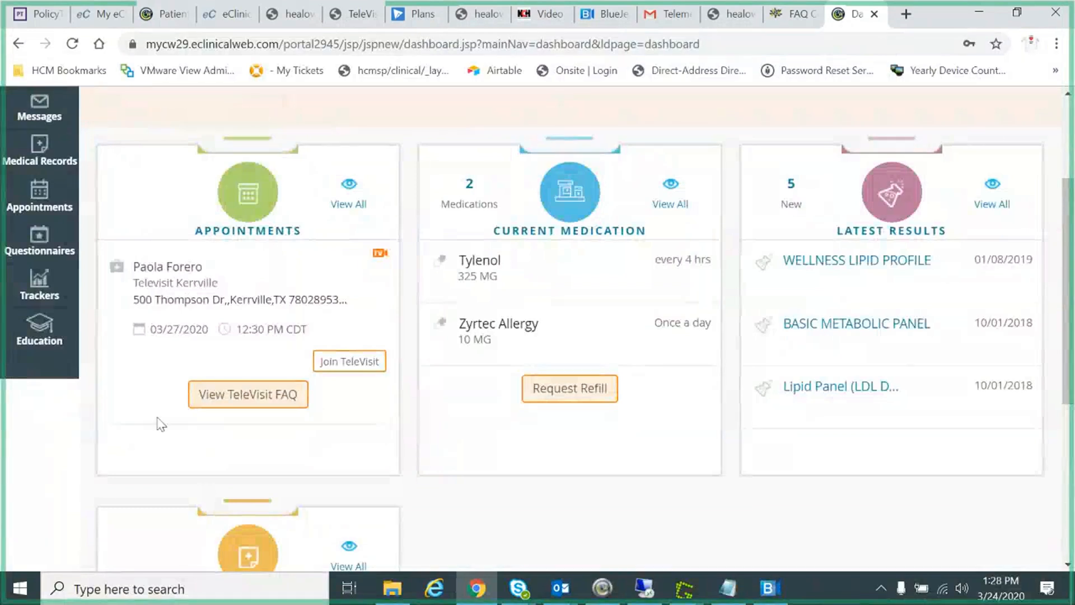
mouse_move(184, 343)
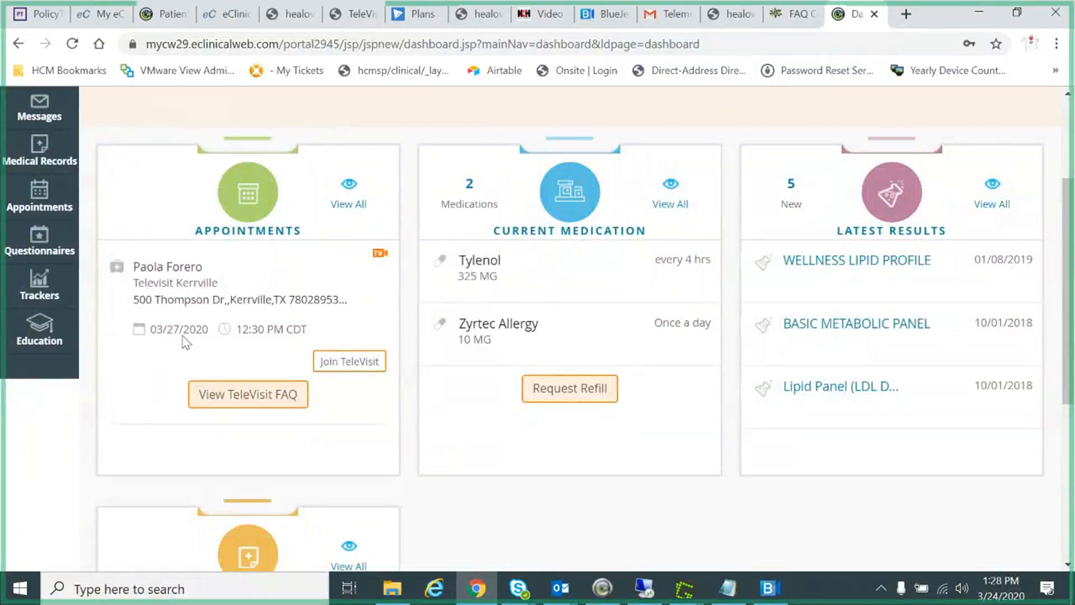
mouse_move(187, 355)
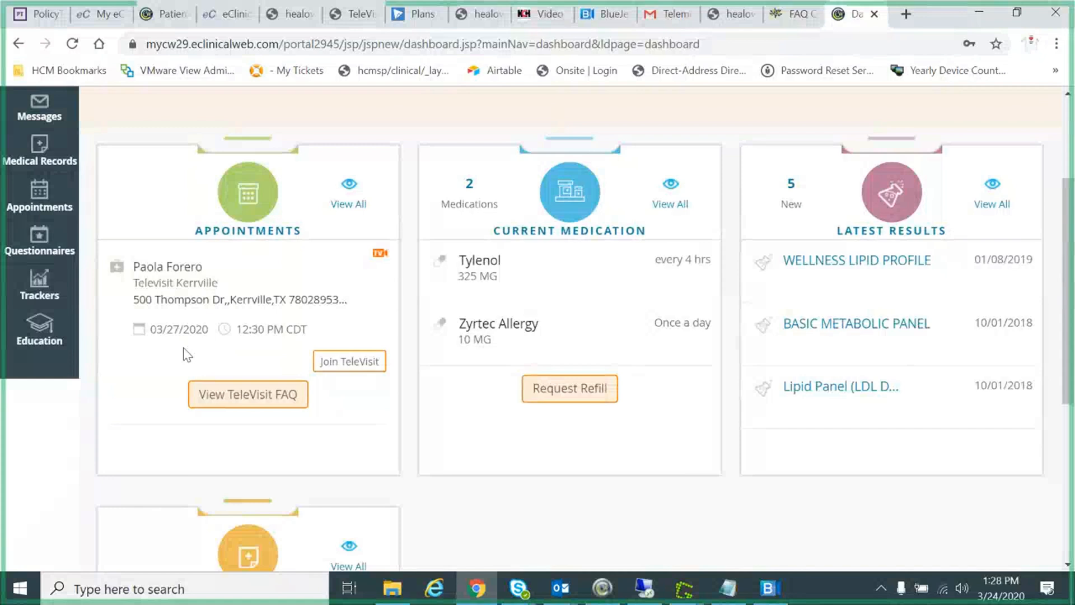
mouse_move(169, 353)
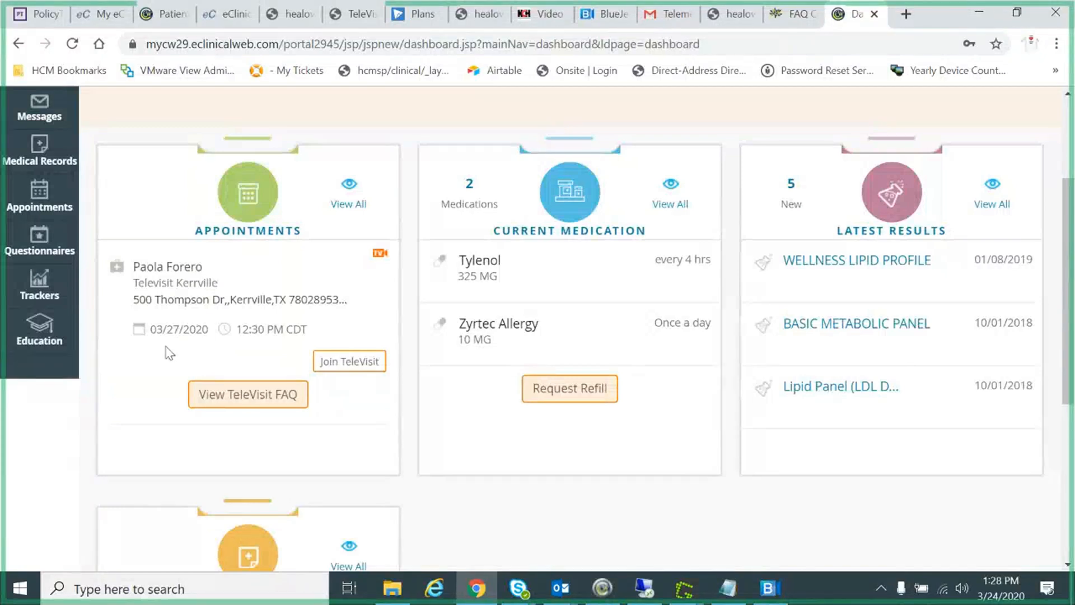
mouse_move(178, 344)
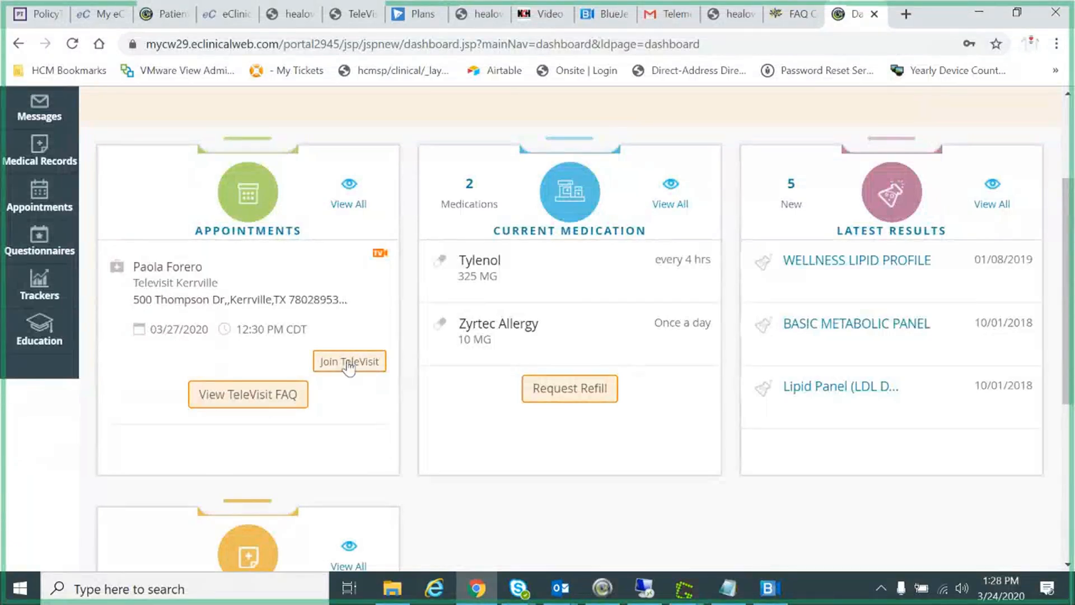
Join the TeleVisit and enter zyrtex as Medication 1 and tylenol as Medication 2.
click(349, 361)
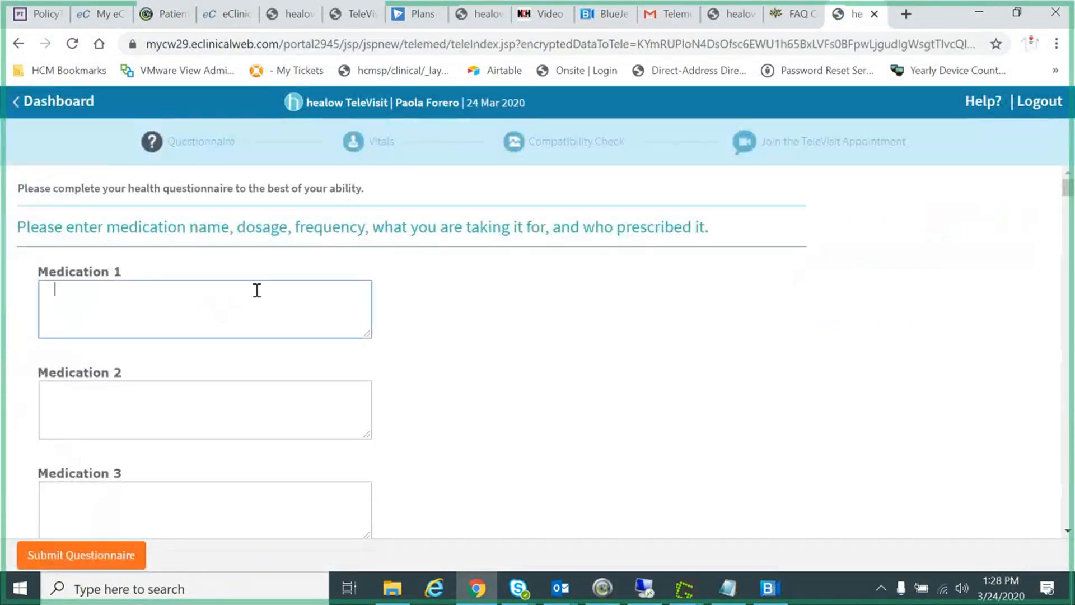
text(zyrtex)
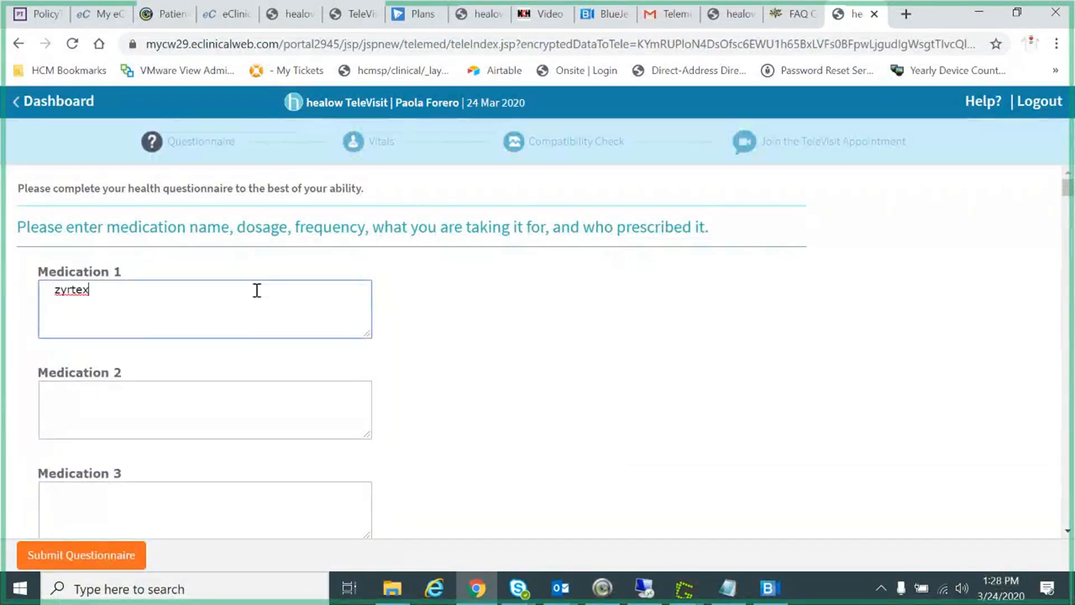
text(tyleo)
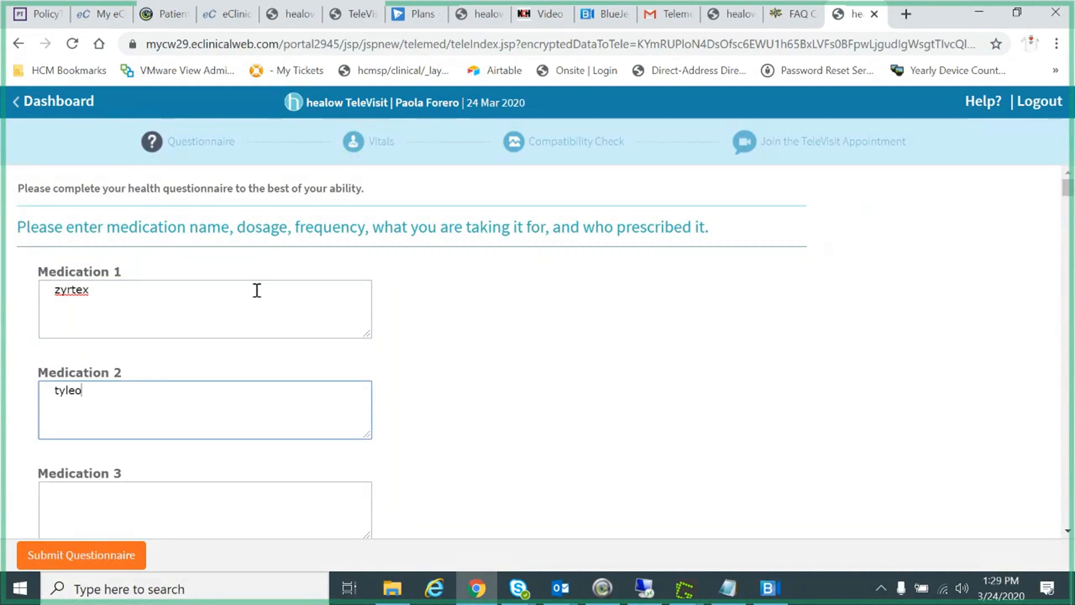
text(nol)
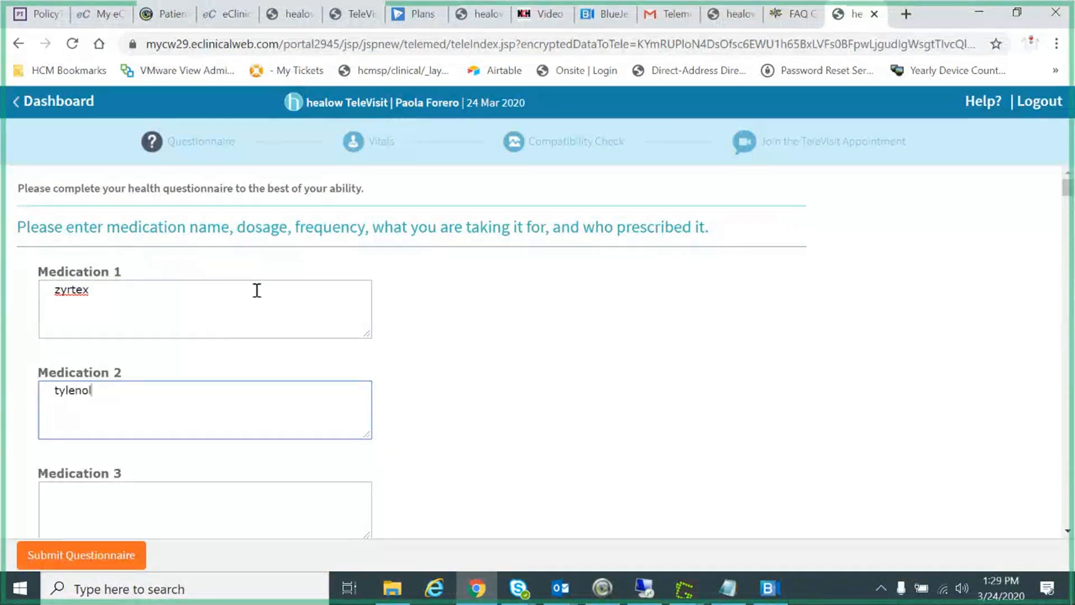
scroll(down, 3)
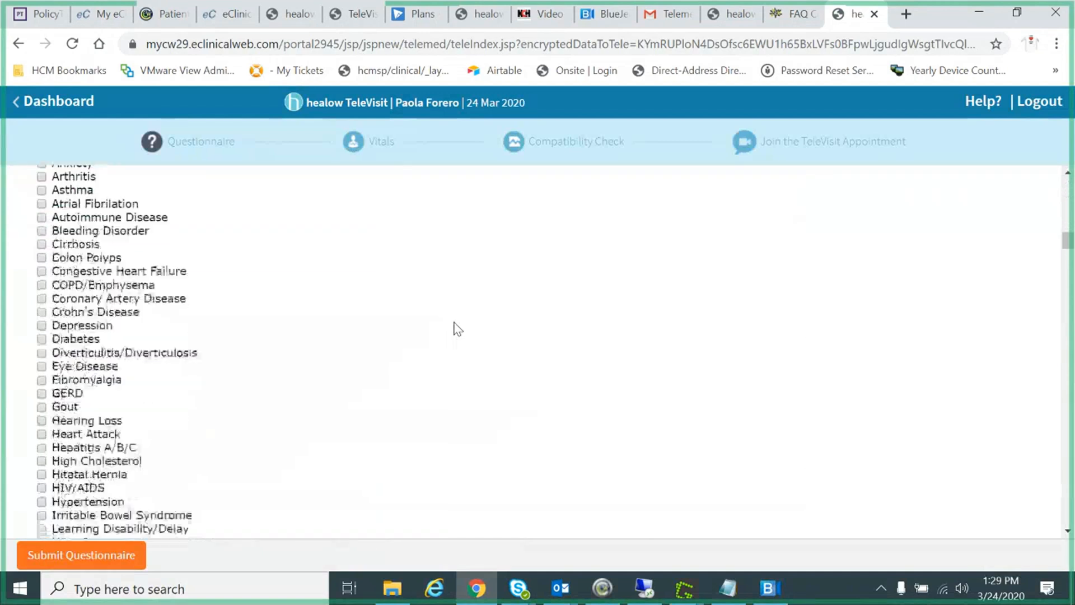
Check Asthma under Past Medical History and move down through the Surgical History list.
scroll(up, 3)
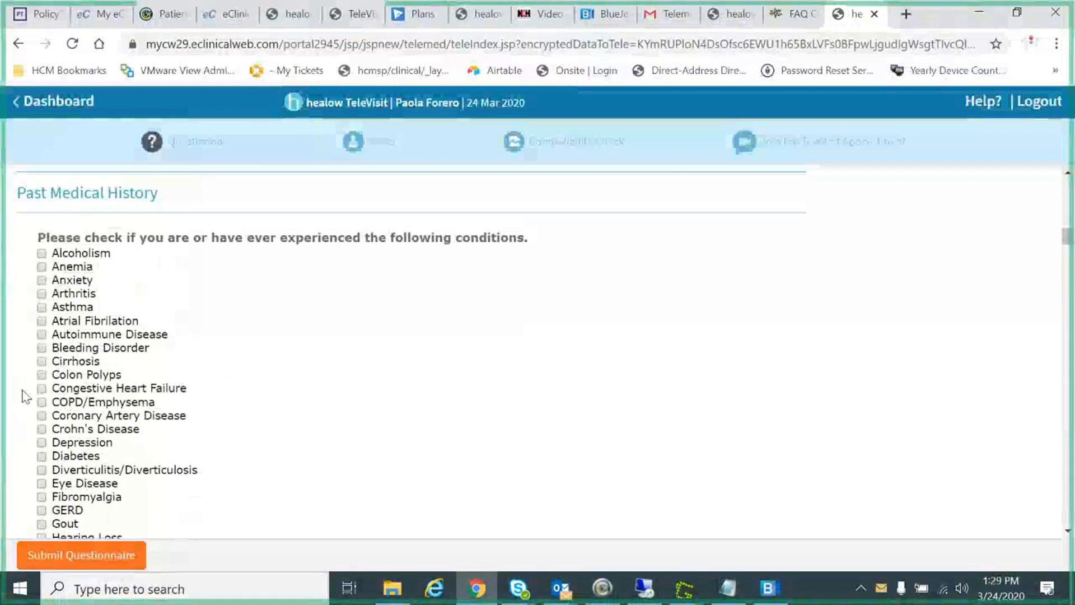
click(41, 307)
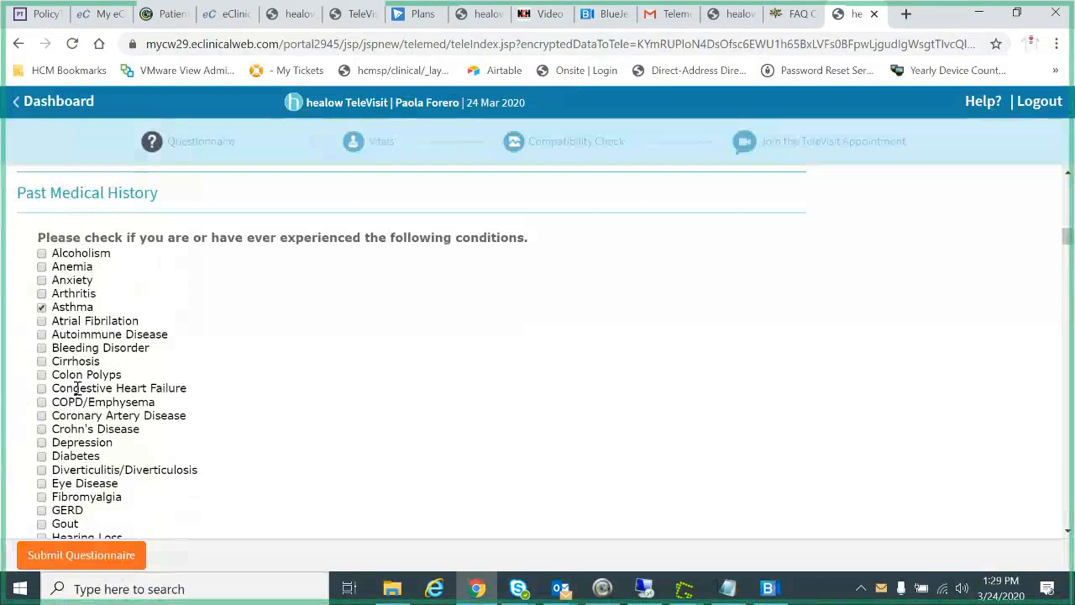
scroll(down, 3)
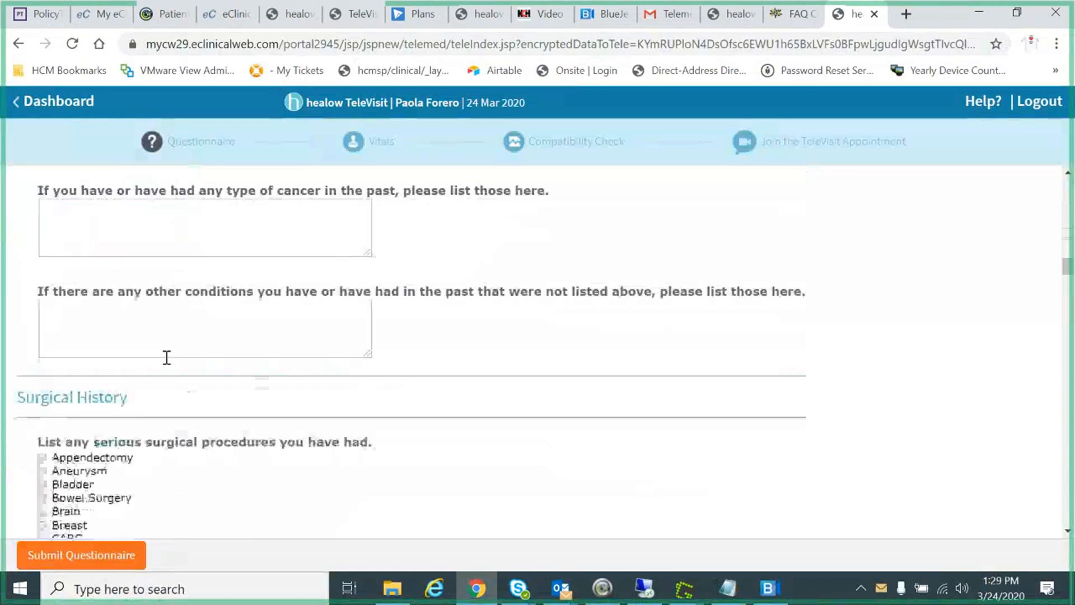
scroll(down, 3)
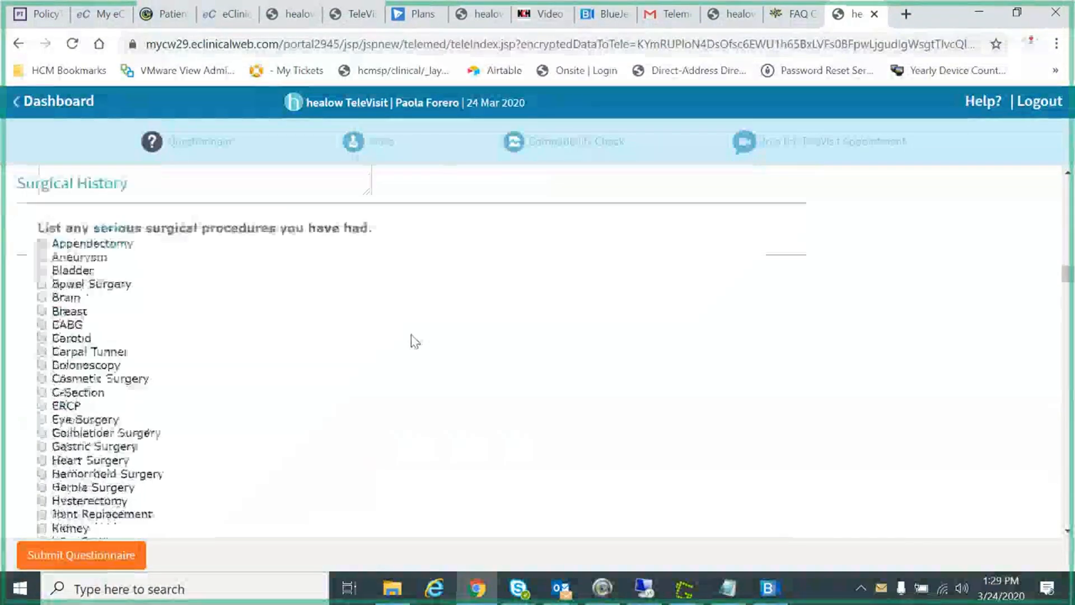
scroll(down, 3)
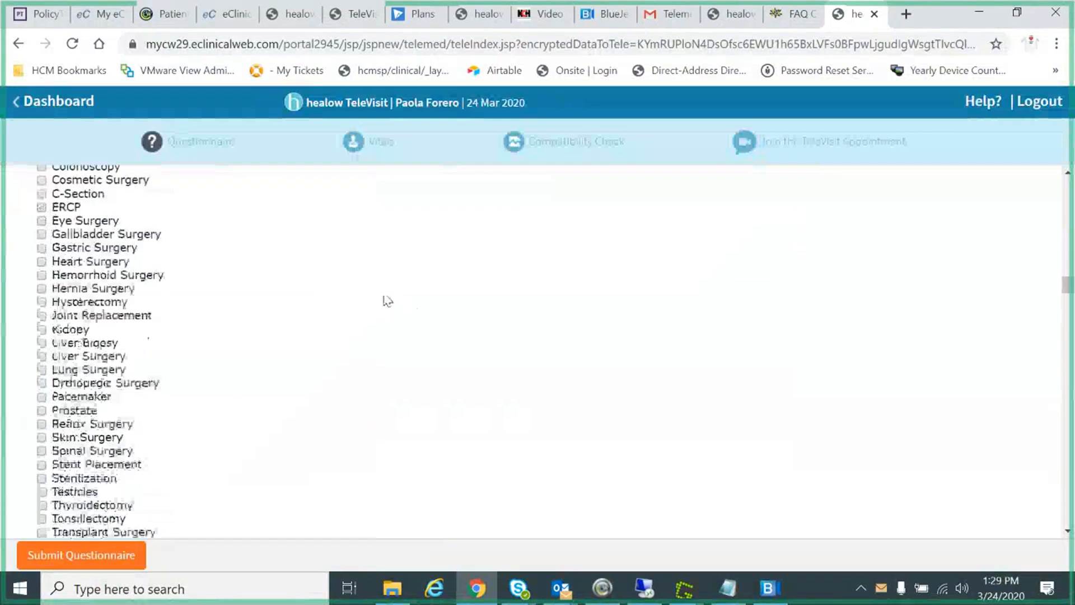
scroll(down, 3)
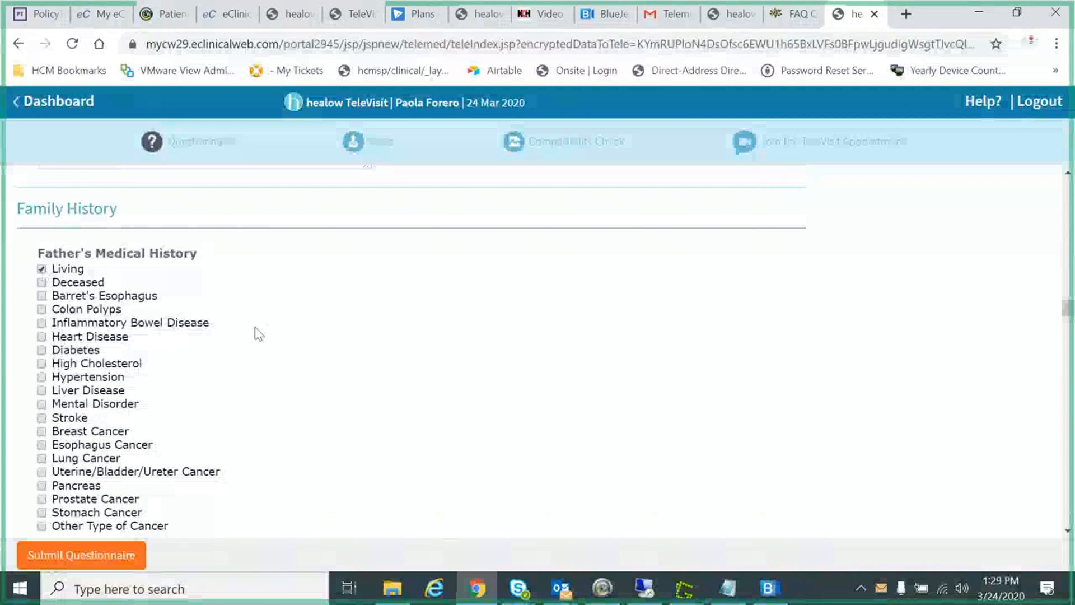
Work down through Family History, with parents living and both grandfathers deceased, to the smoking questions.
scroll(down, 3)
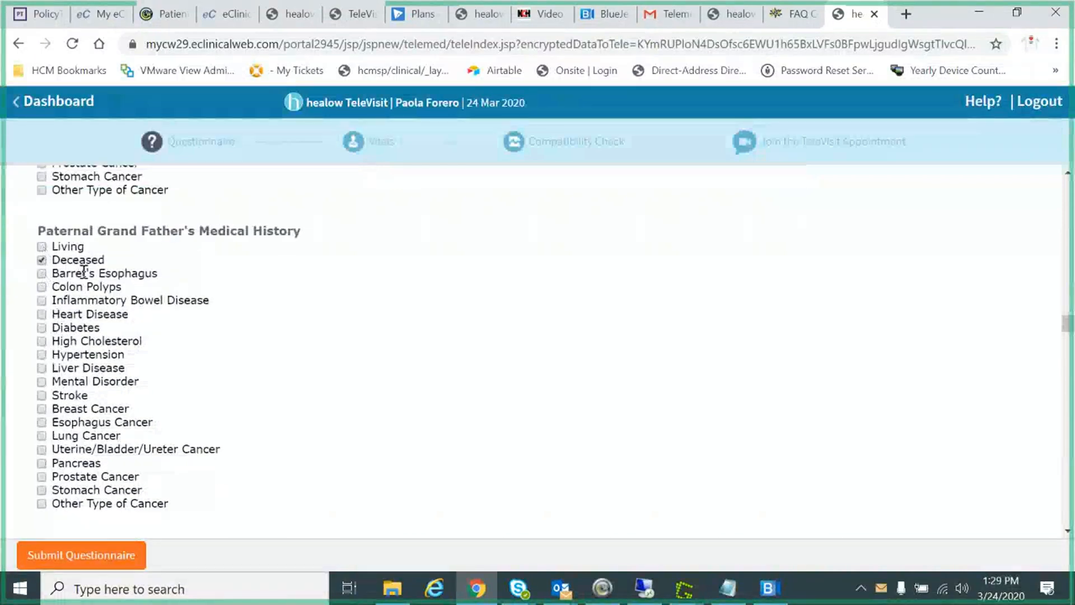
scroll(down, 3)
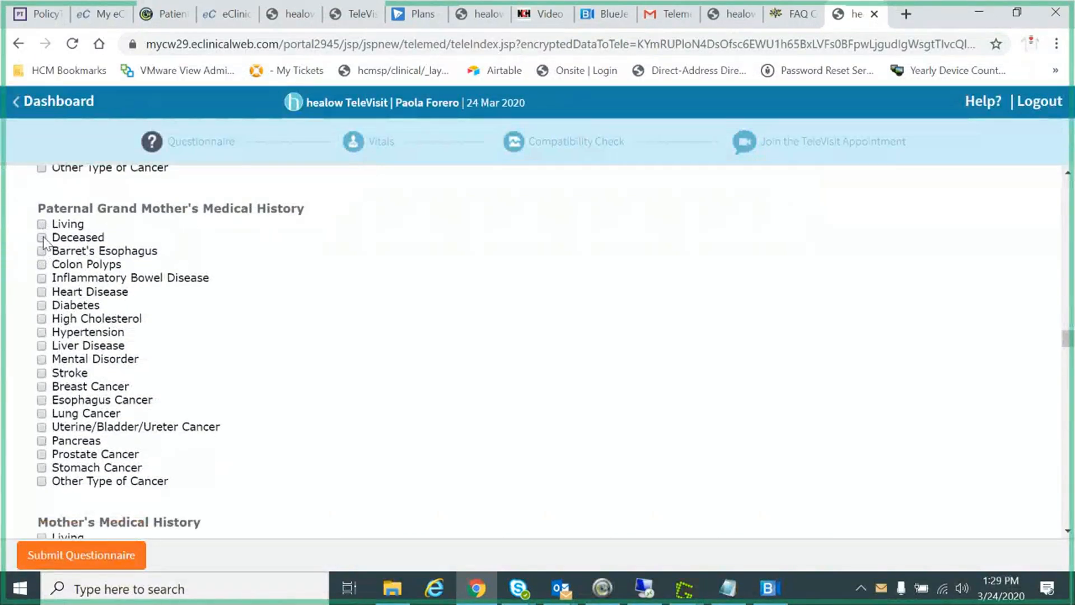
scroll(down, 3)
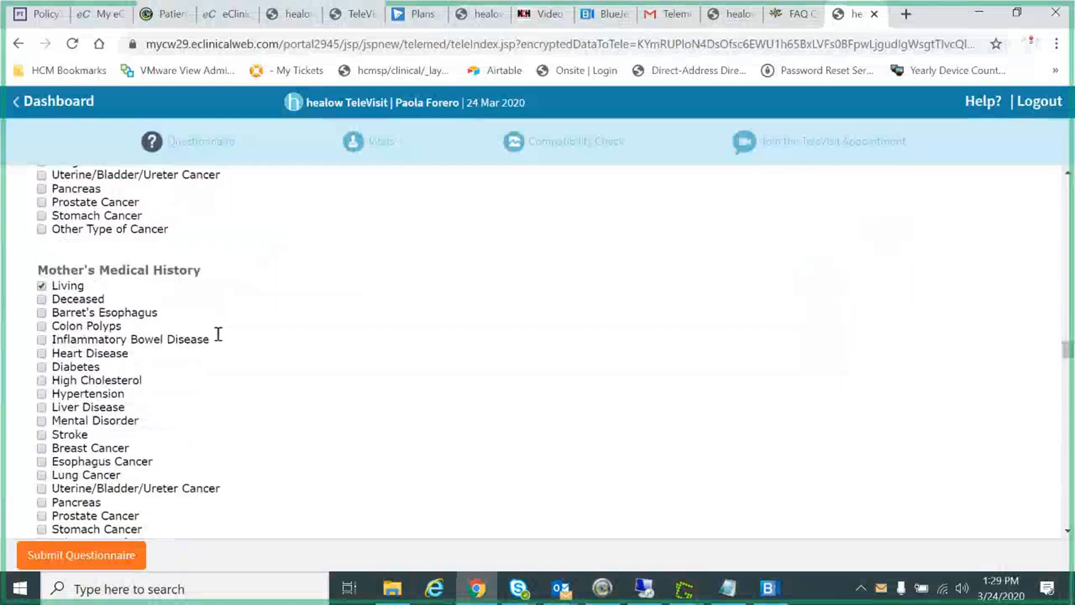
scroll(down, 3)
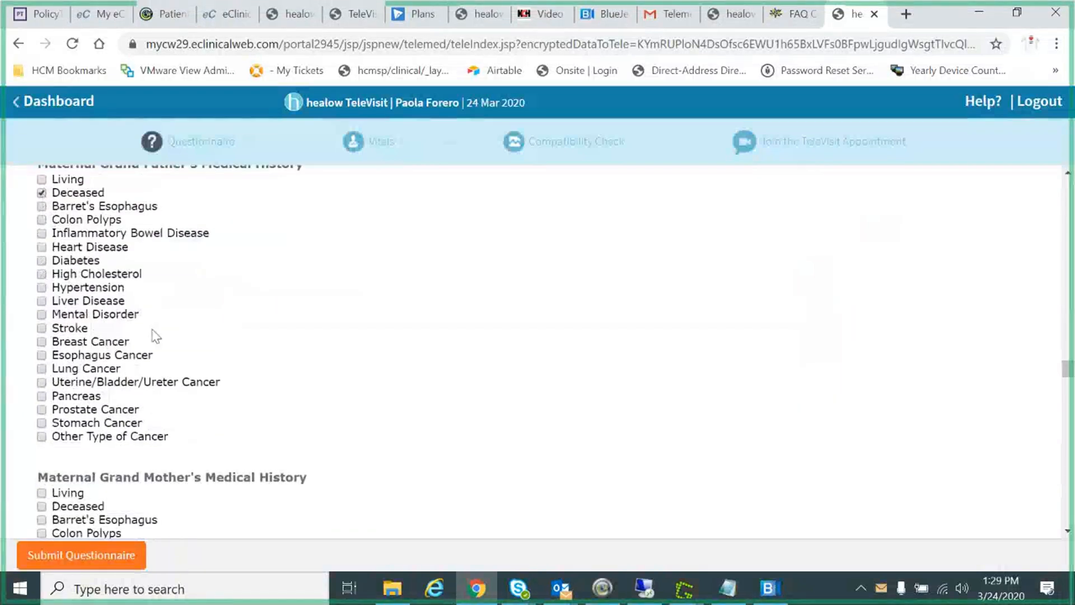
scroll(down, 3)
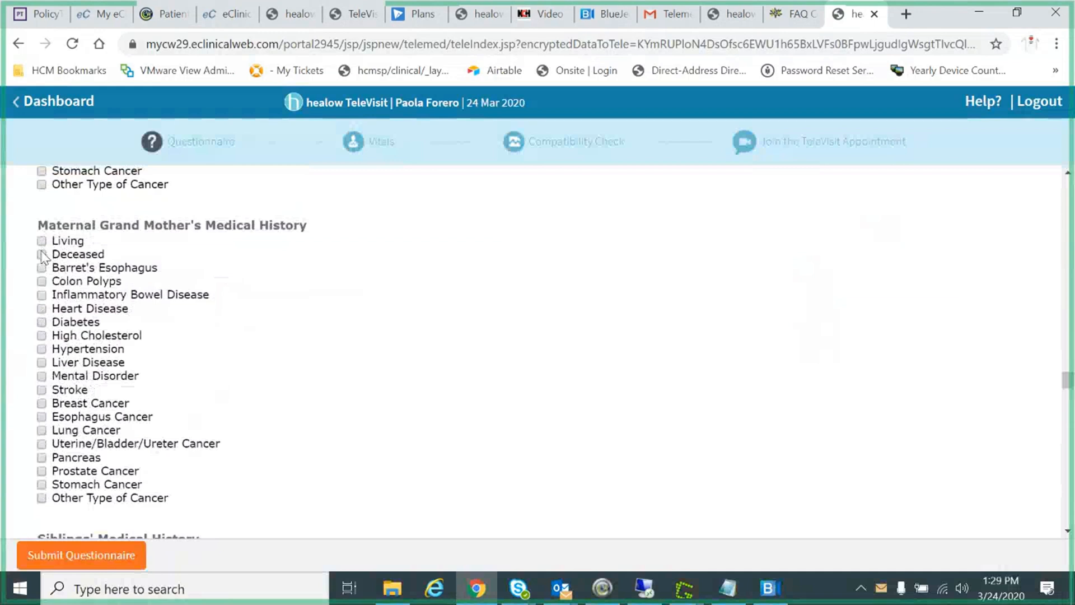
scroll(down, 3)
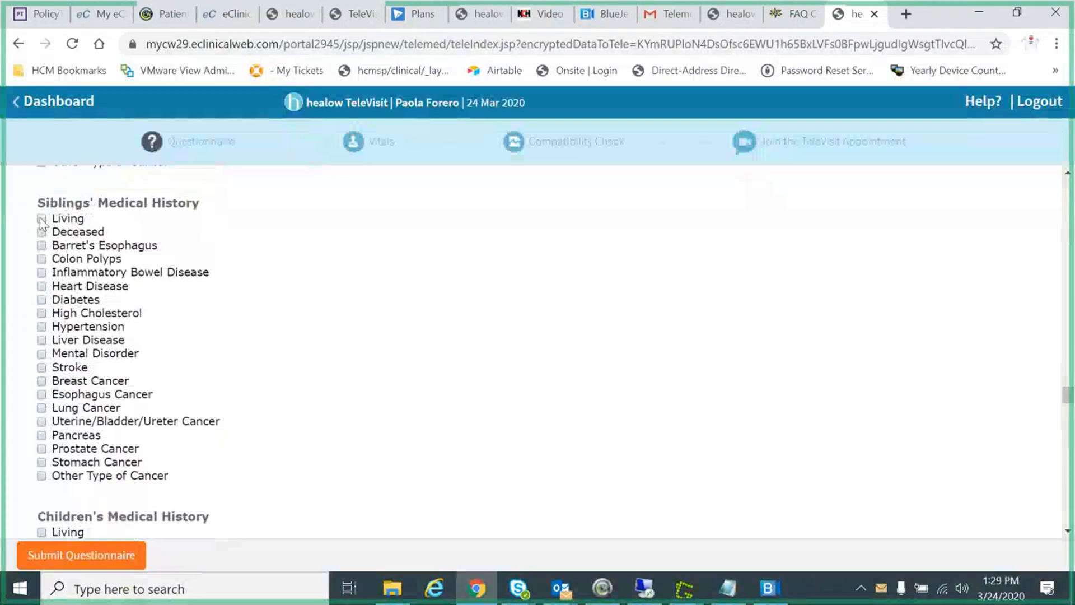
scroll(down, 3)
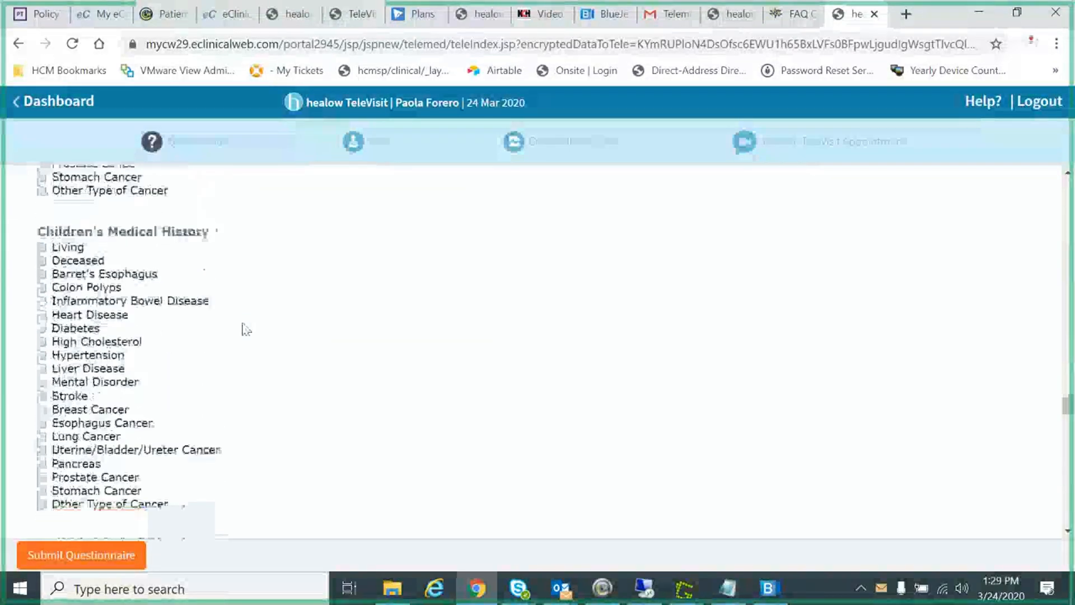
scroll(down, 3)
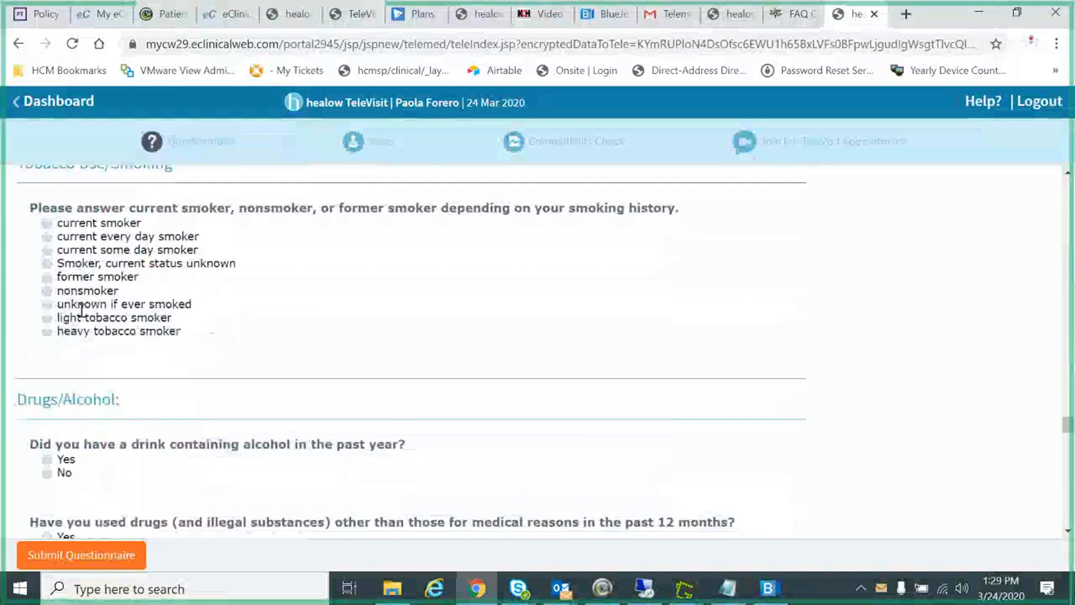
Record former smoker, 3-4 cups of caffeine daily and Some College education.
click(47, 276)
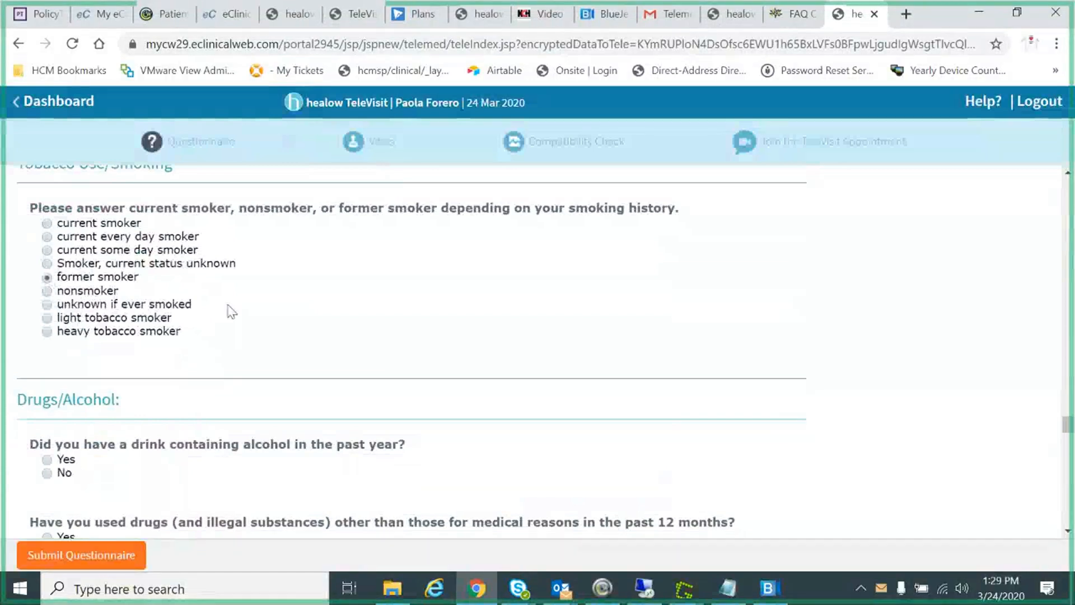
scroll(down, 3)
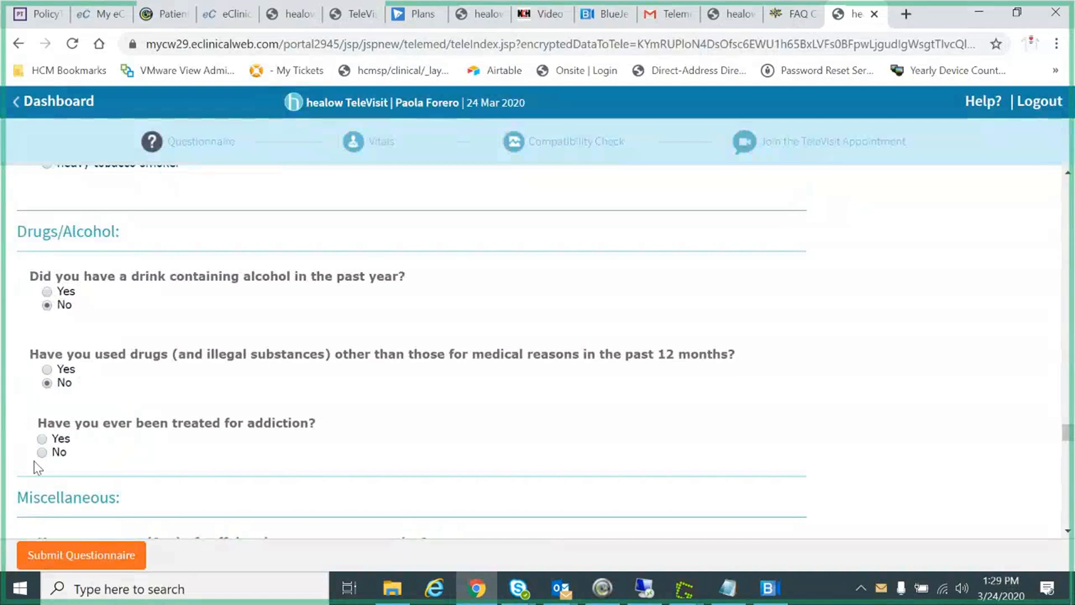
scroll(down, 3)
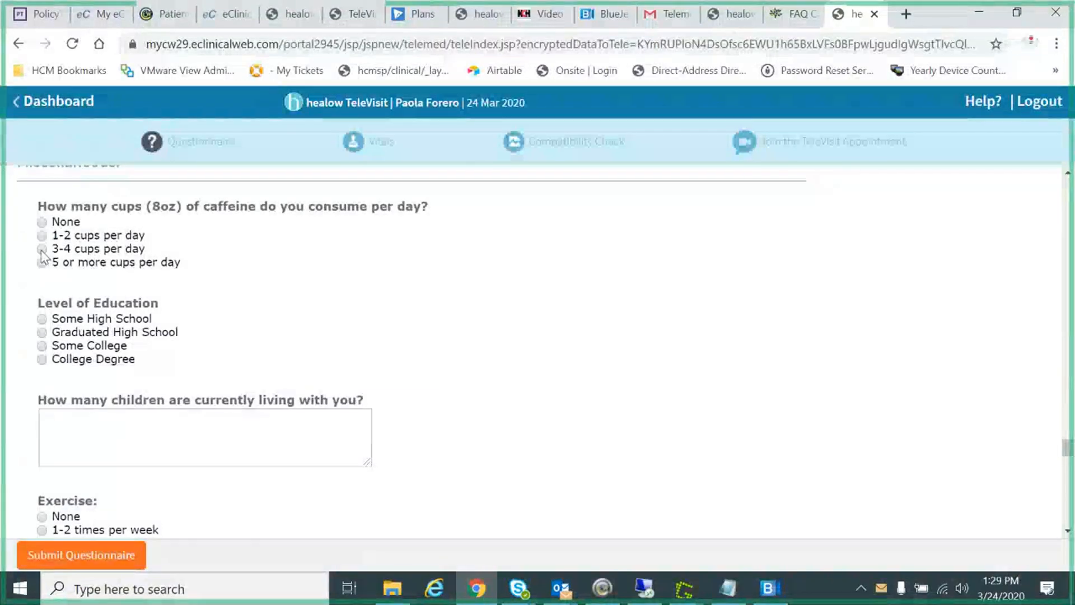
click(41, 249)
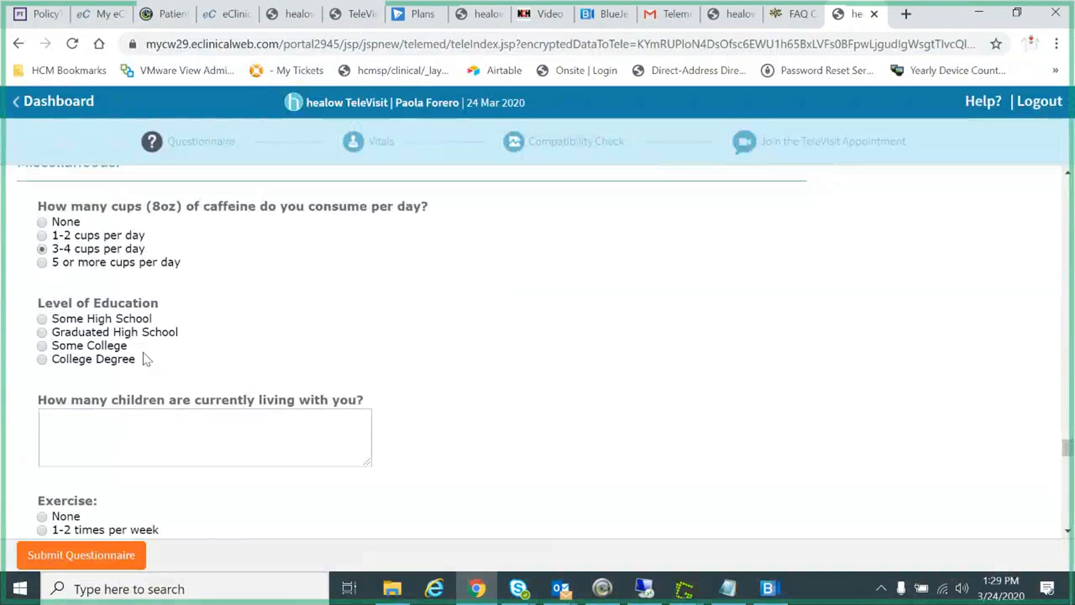
click(42, 346)
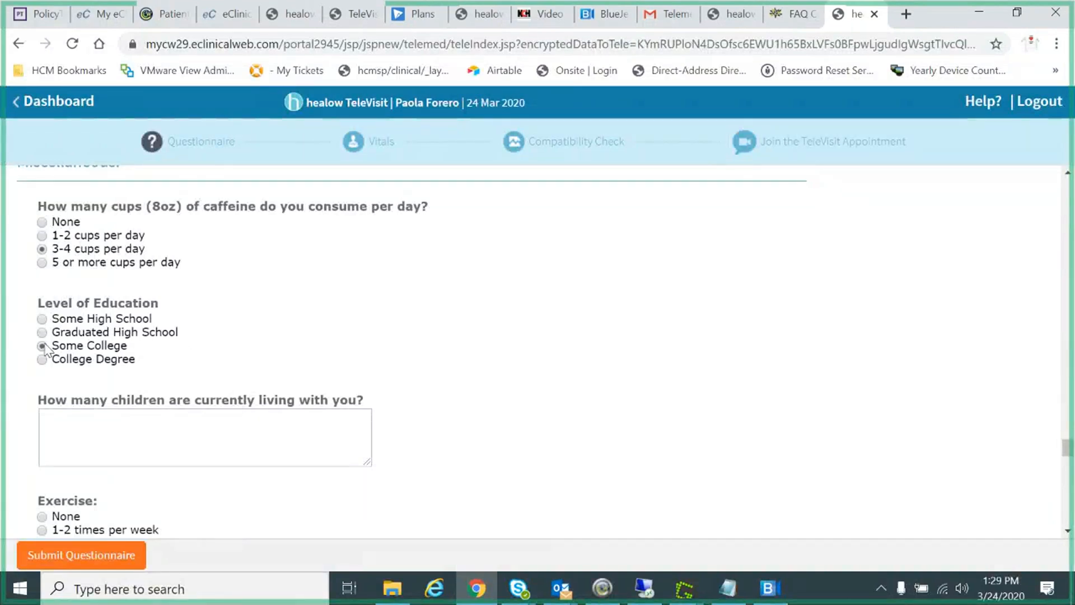
Reach the end of the form and submit the completed intake questionnaire.
scroll(down, 3)
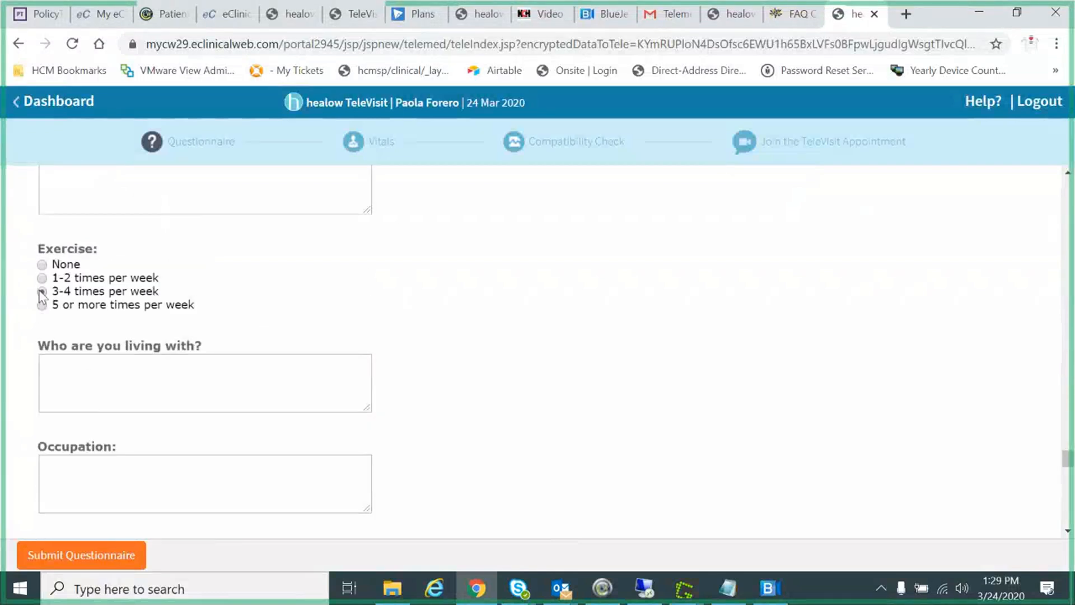
scroll(down, 3)
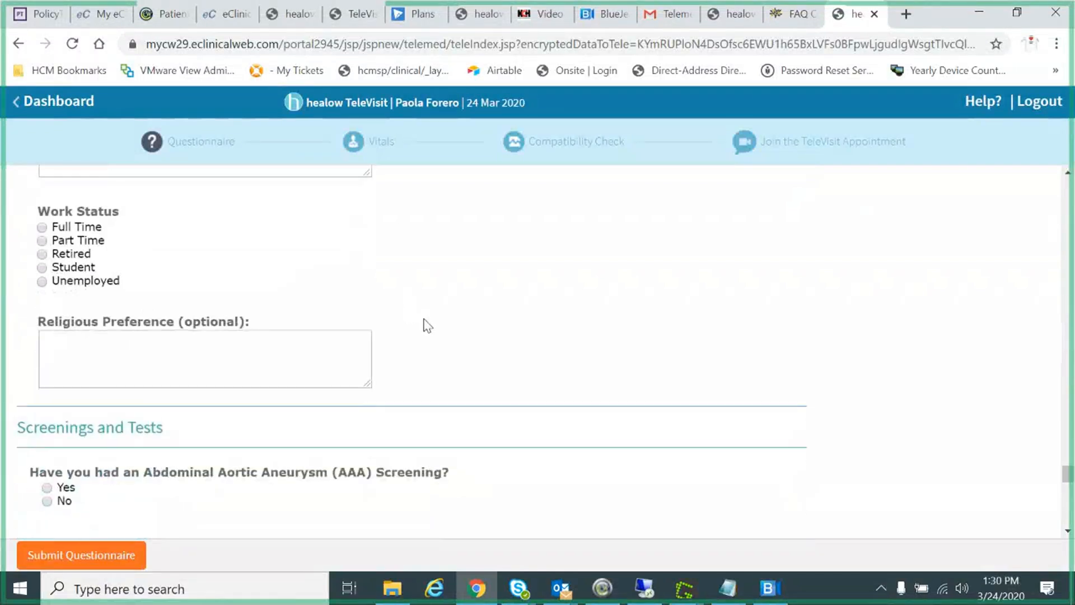
scroll(down, 3)
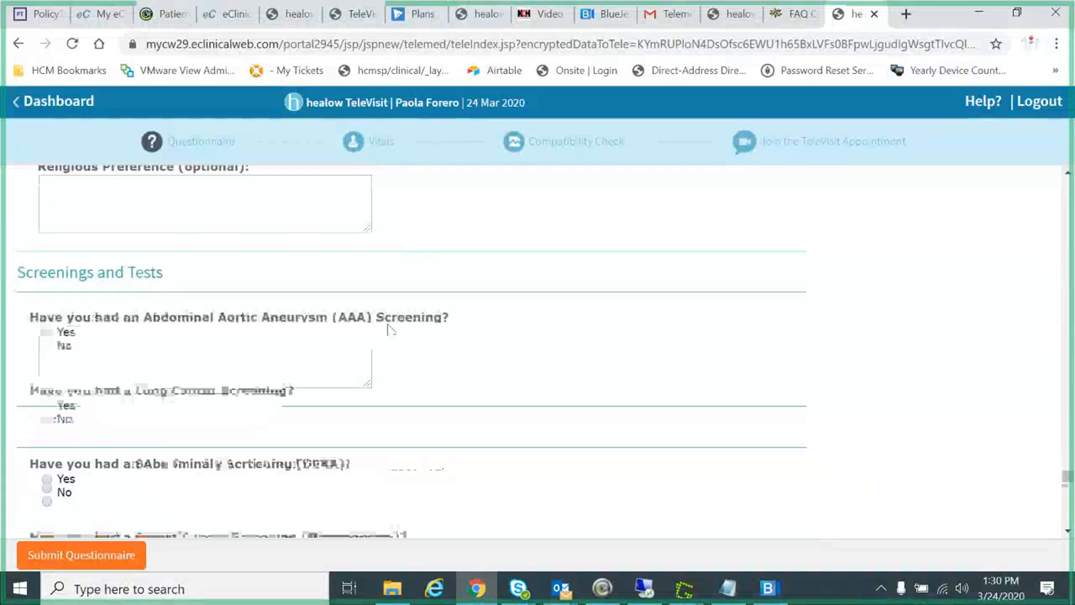
scroll(down, 3)
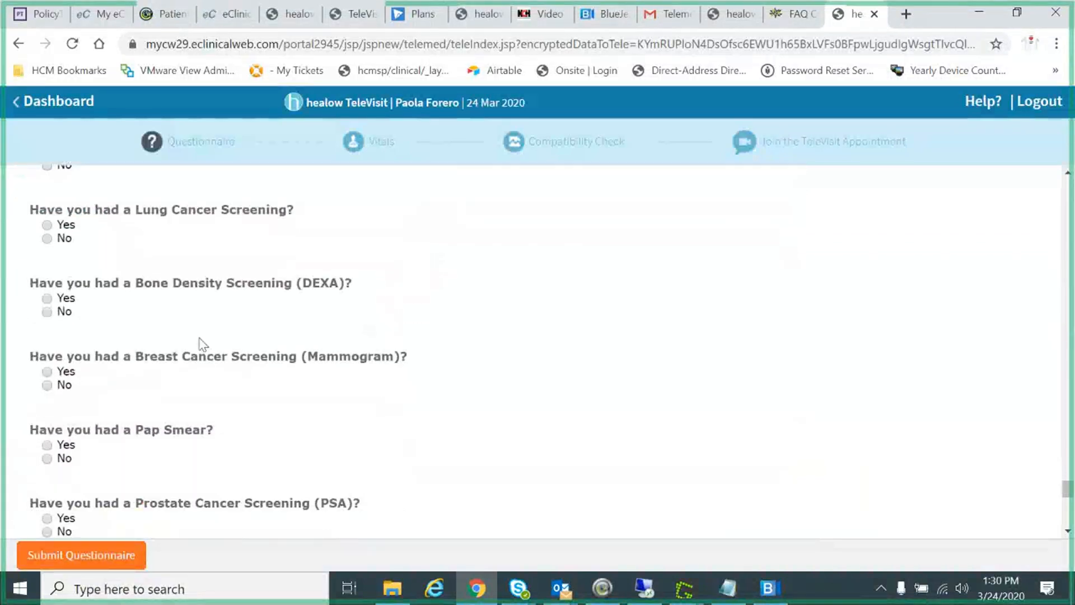
scroll(down, 3)
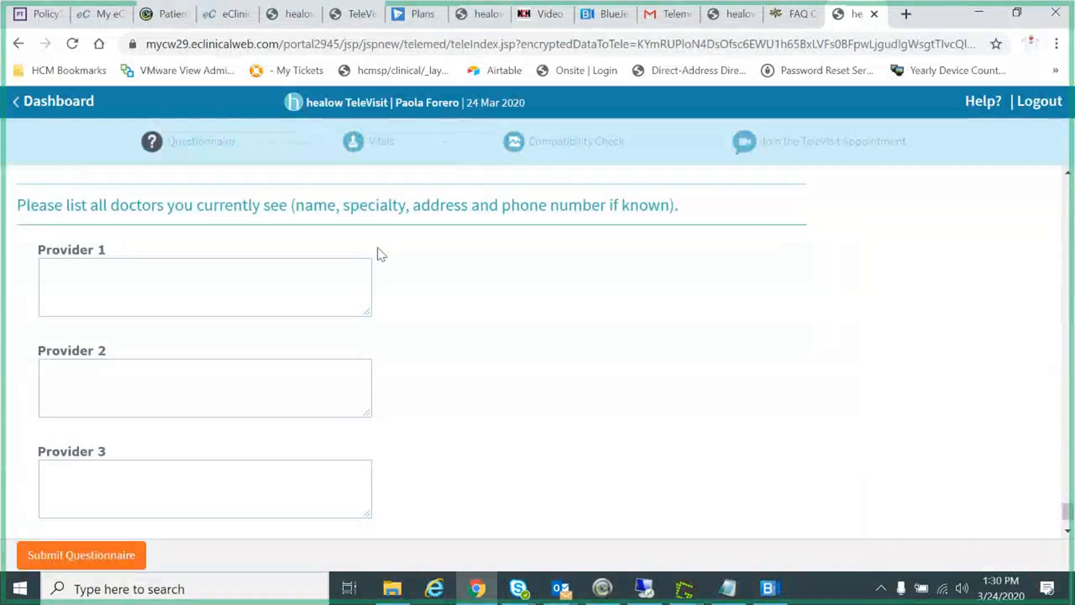
scroll(down, 3)
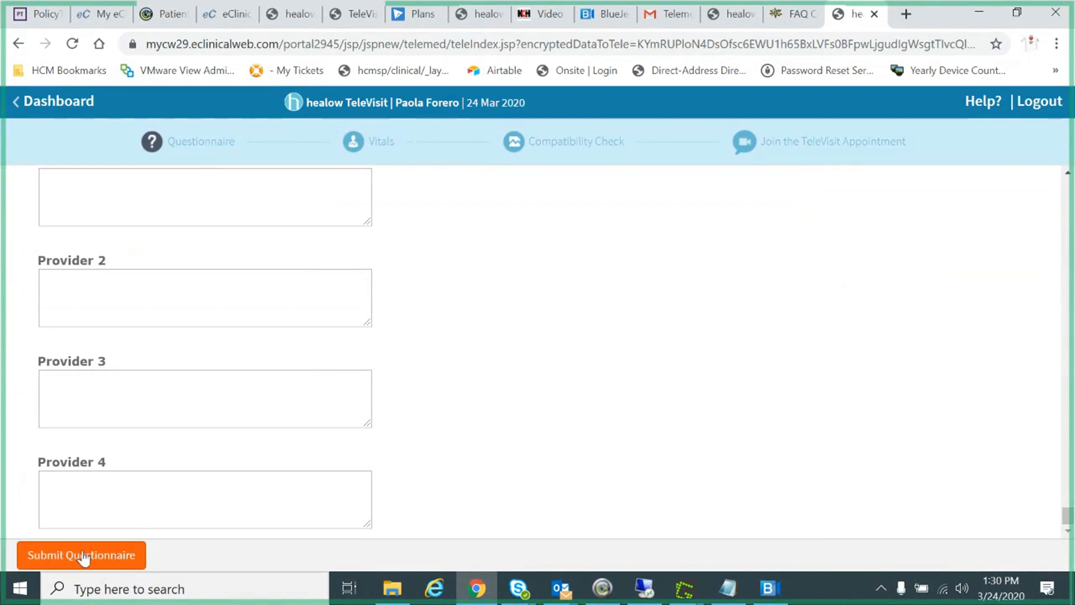
click(81, 555)
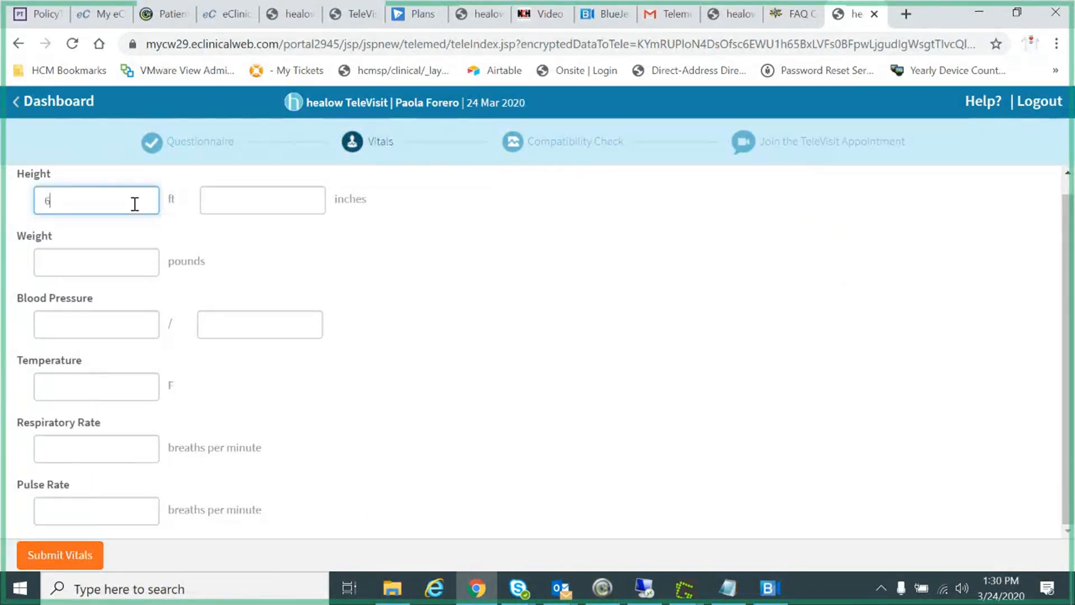
Enter height 6 ft 1 in and temperature 98.6 F, then submit the vitals.
text(1)
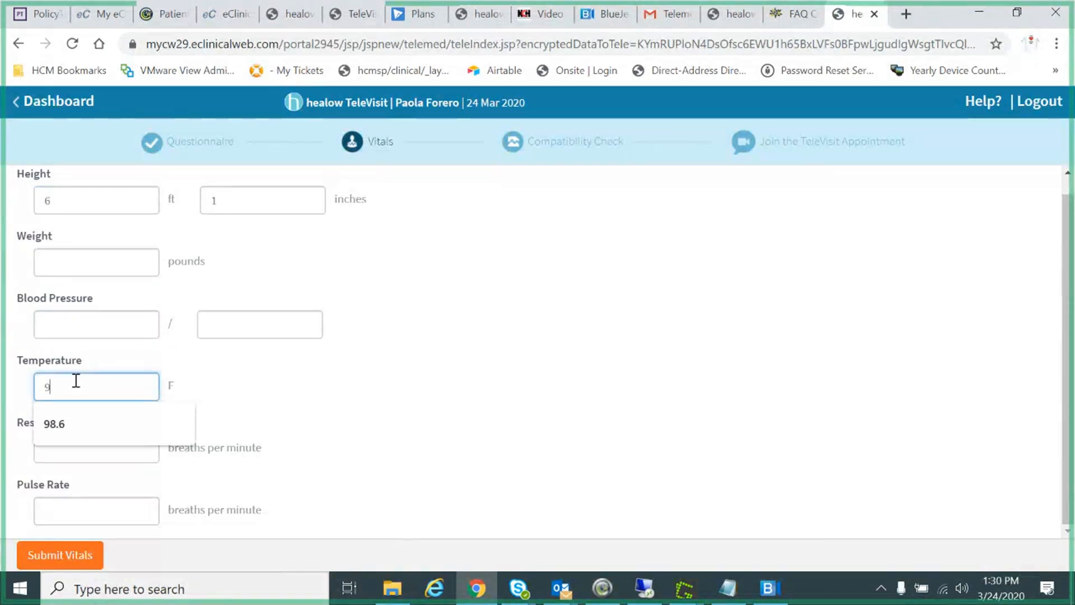
click(54, 423)
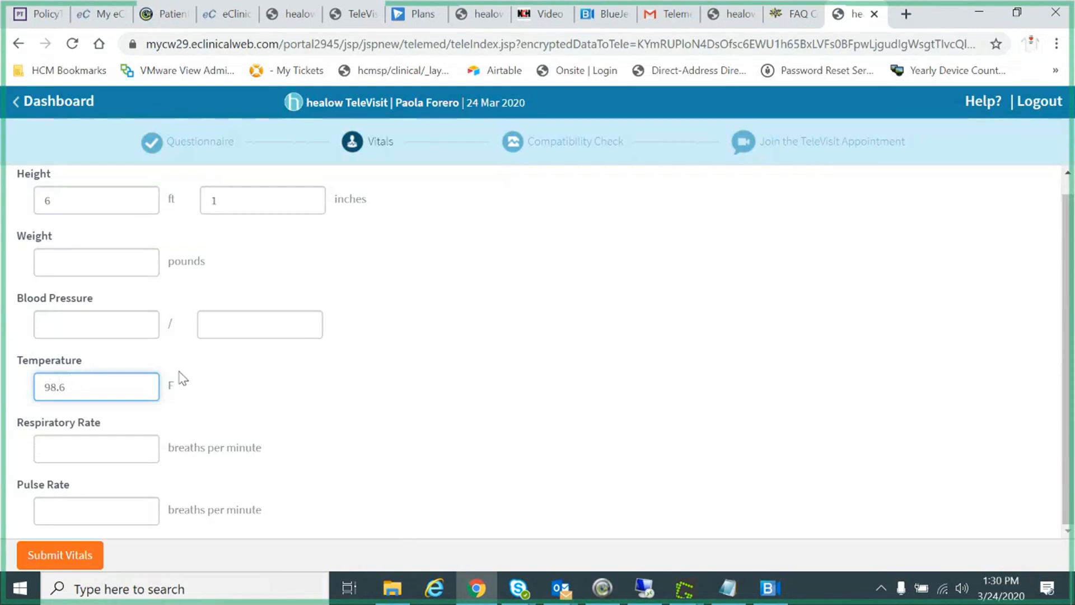
mouse_move(84, 310)
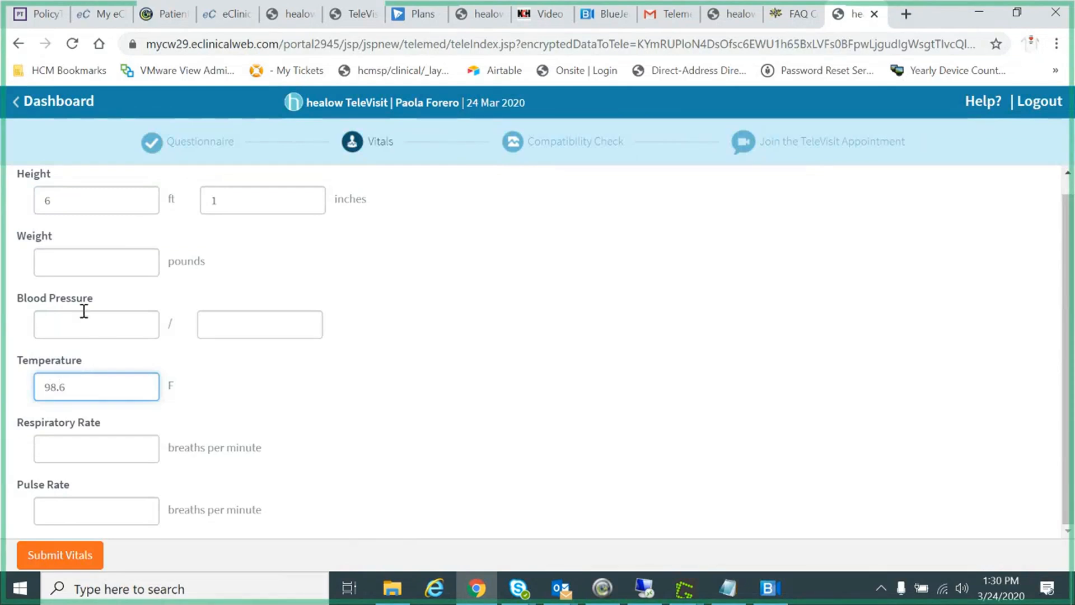
mouse_move(210, 477)
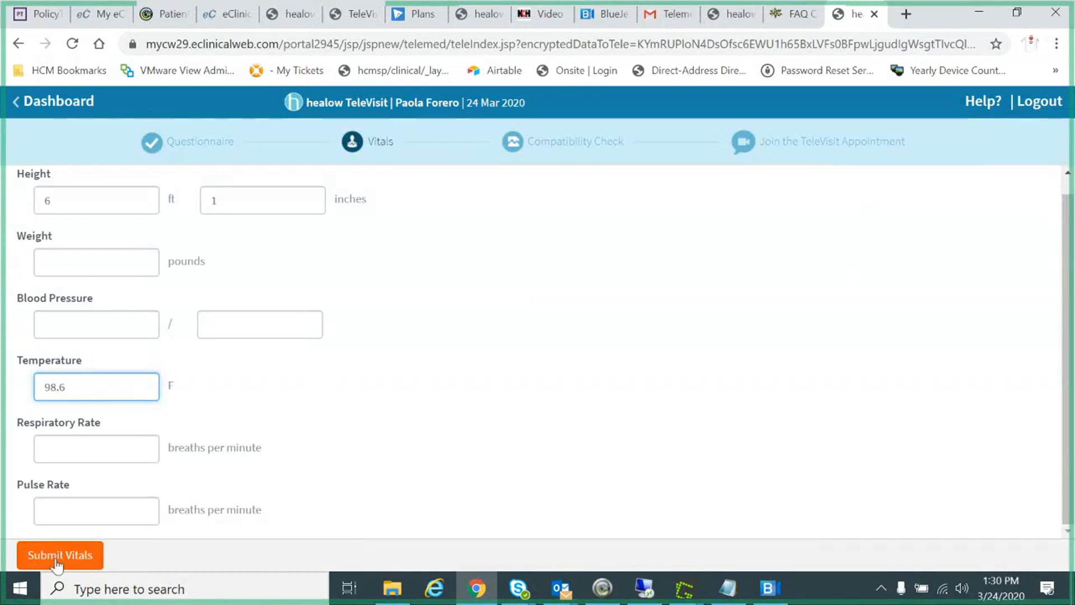
click(59, 554)
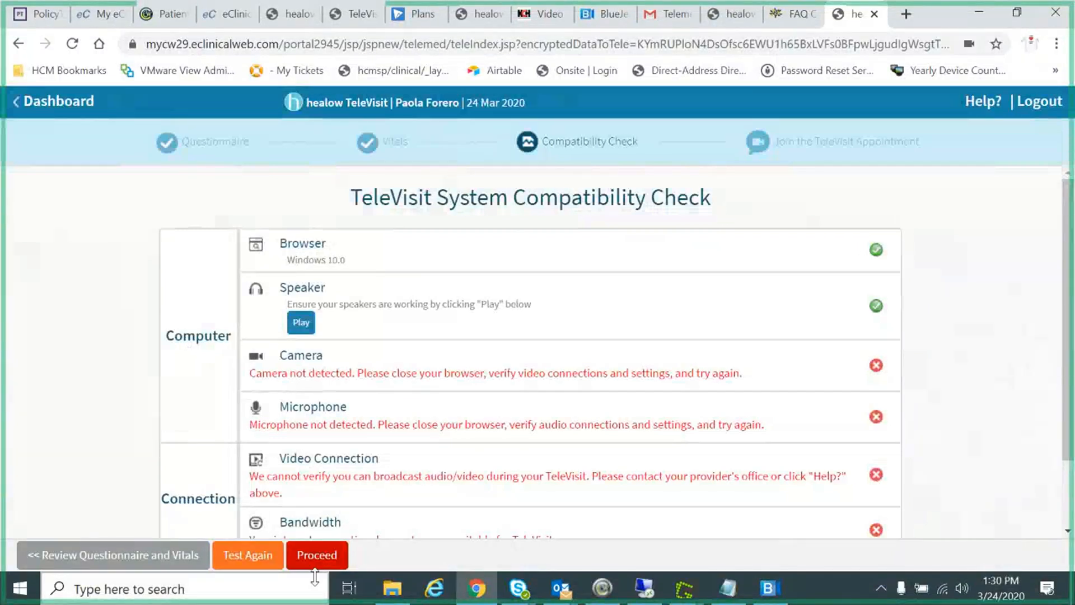
Proceed past the failed compatibility check, confirming in the System Not Ready for TeleVisit dialog.
scroll(down, 3)
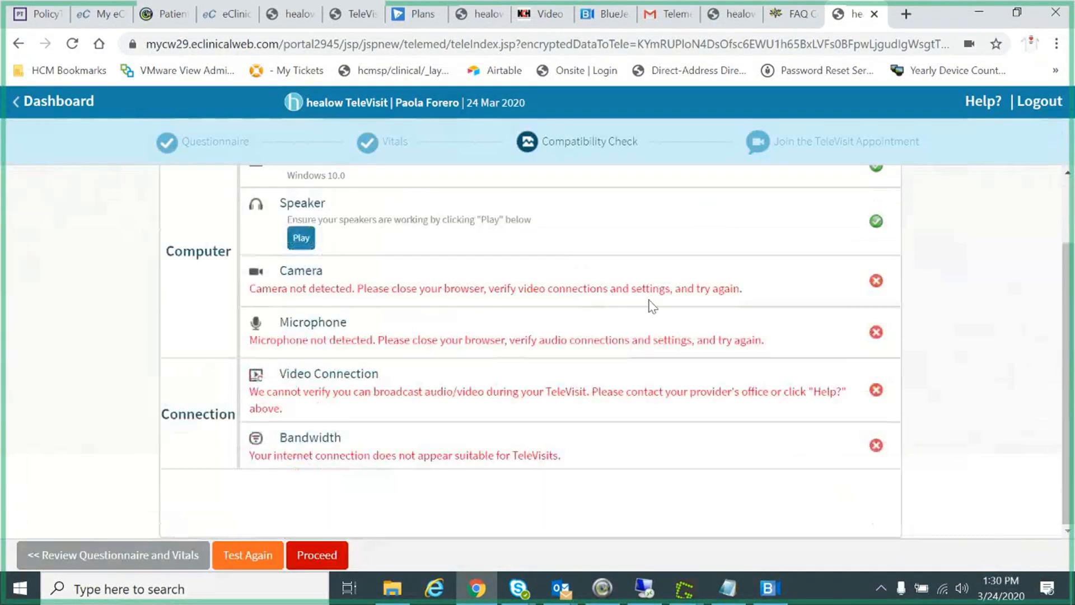
mouse_move(393, 384)
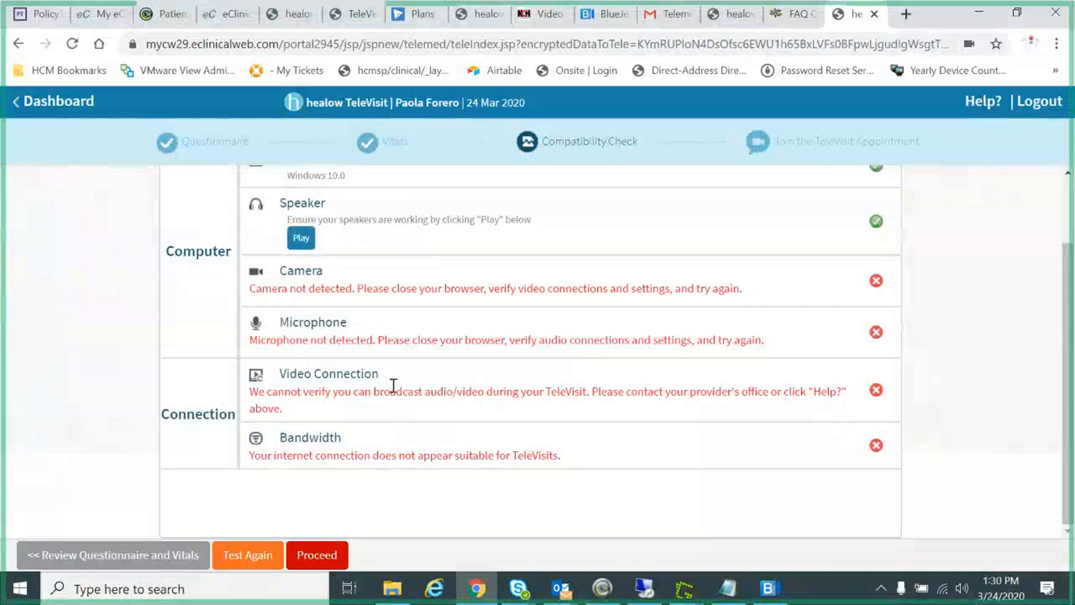
mouse_move(552, 327)
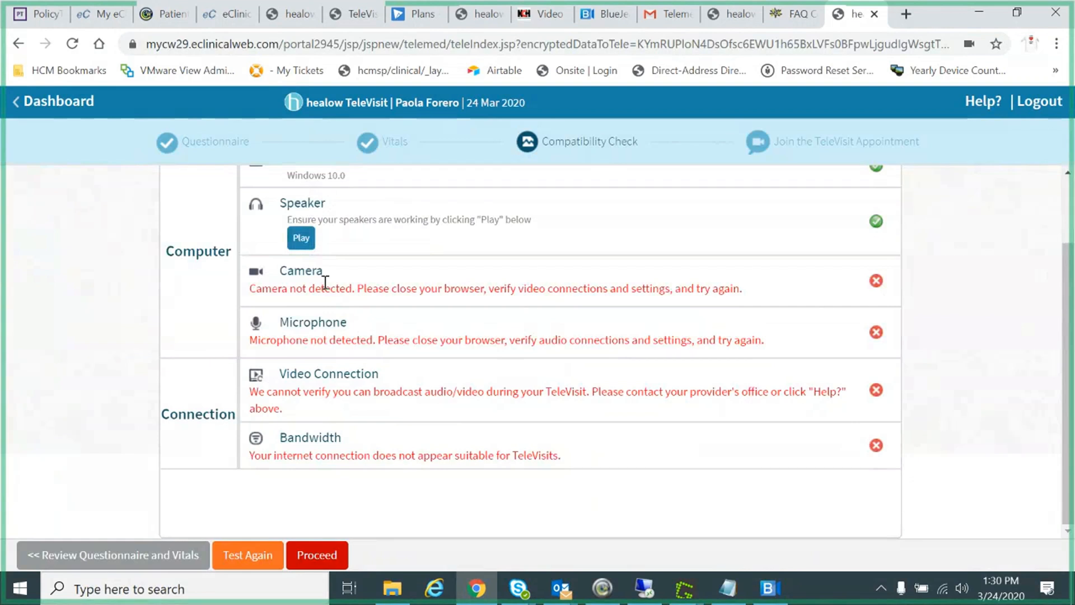
mouse_move(356, 333)
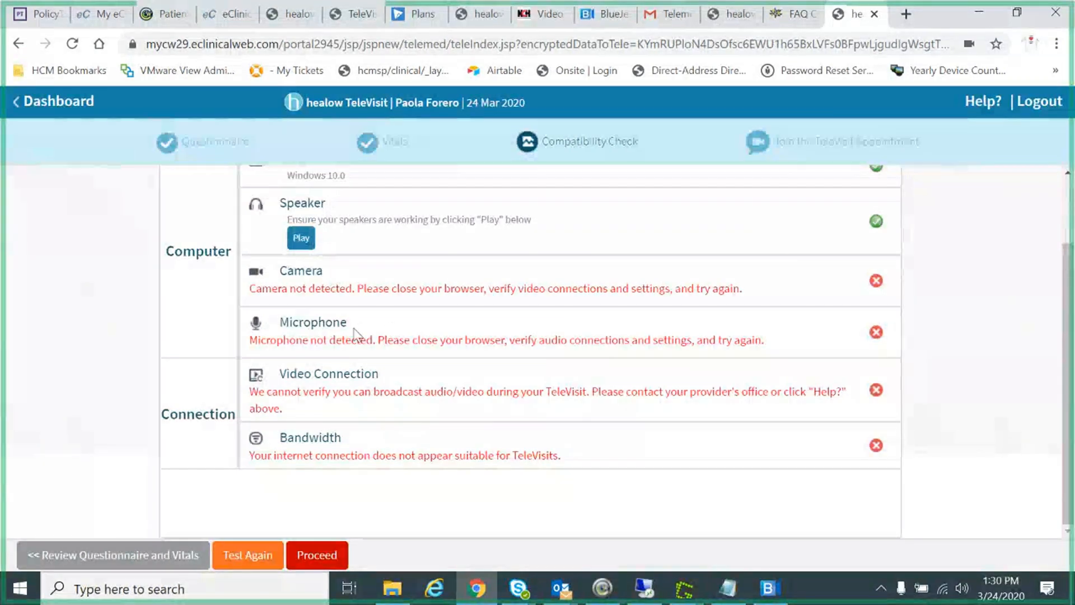
mouse_move(343, 452)
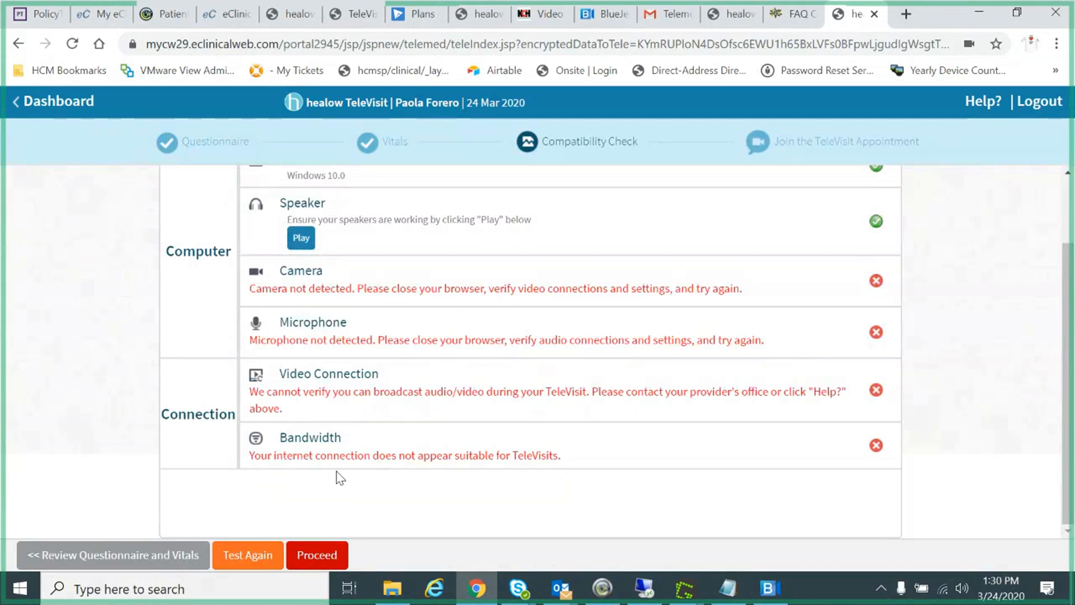
scroll(up, 3)
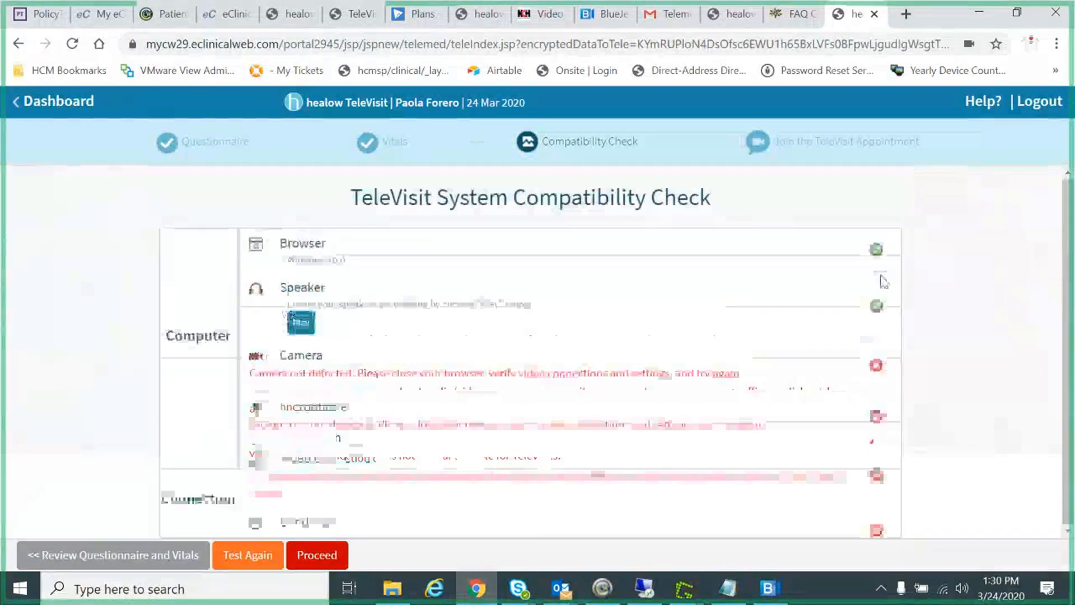
scroll(down, 3)
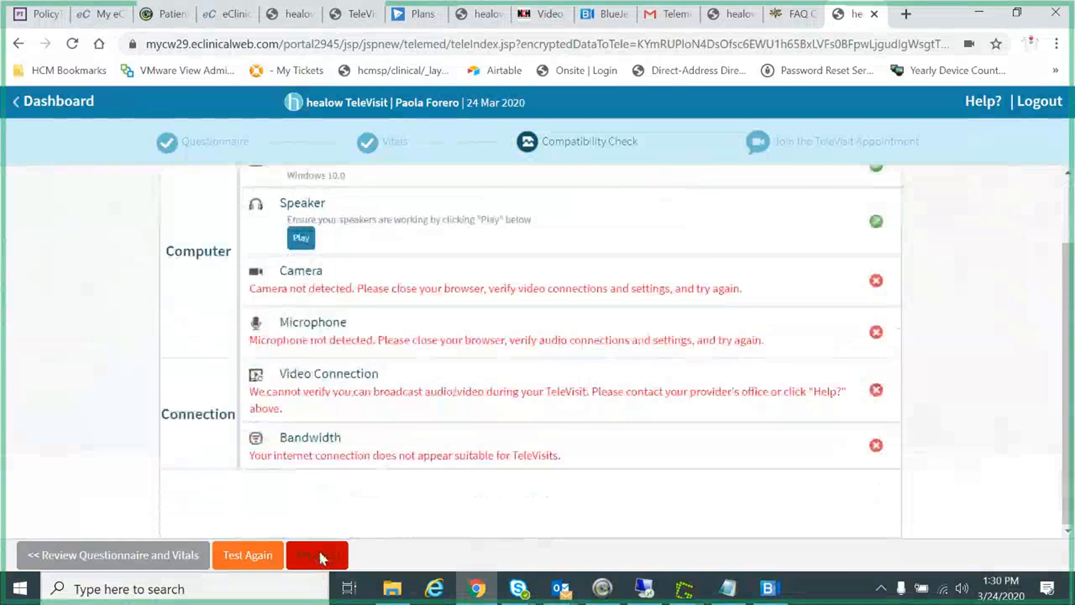
click(317, 556)
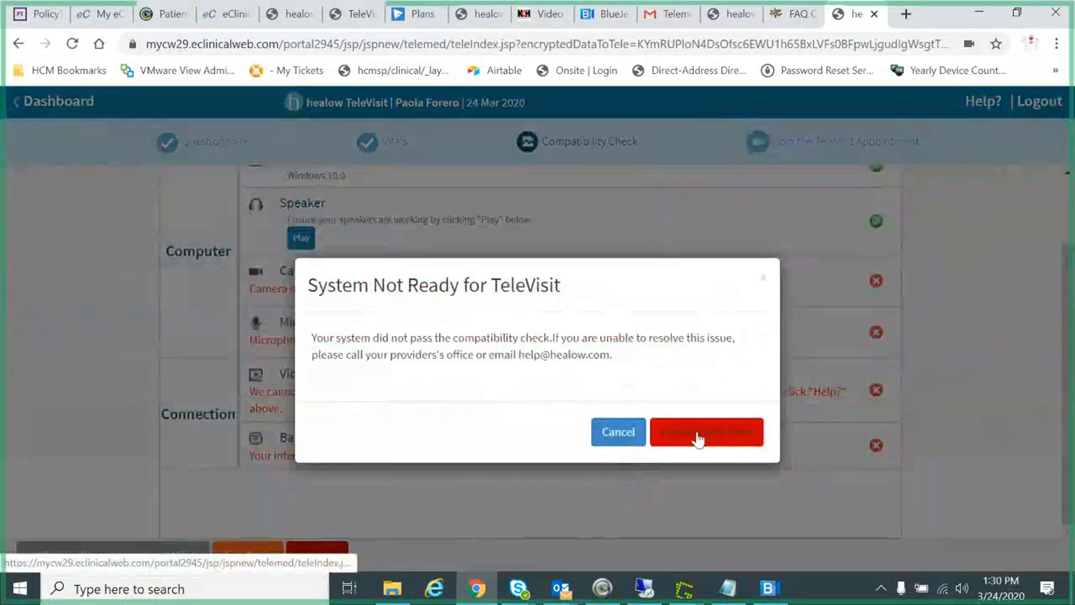
click(705, 432)
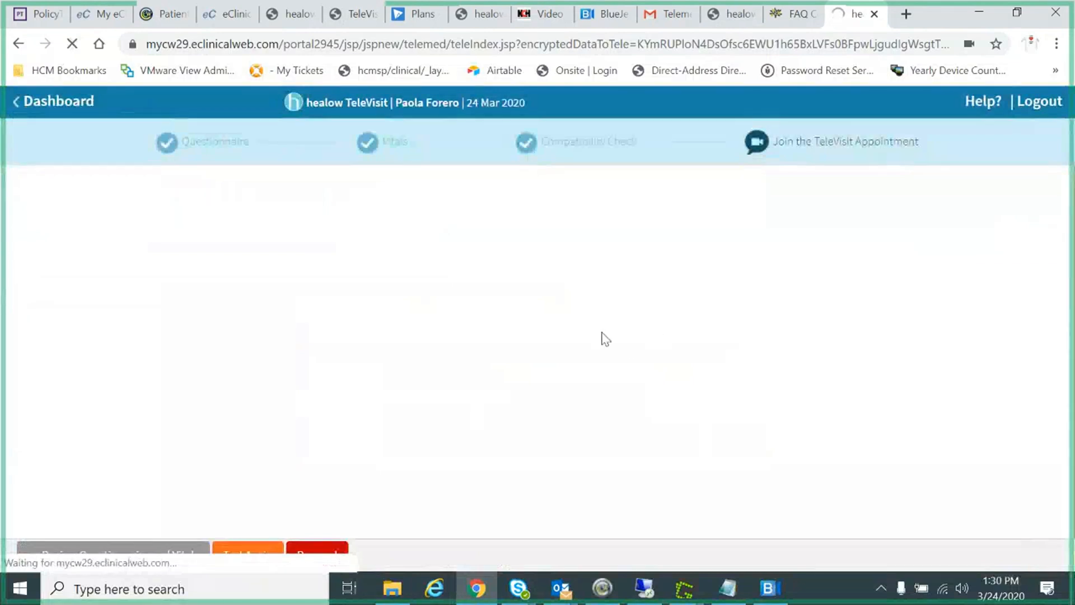
mouse_move(352, 515)
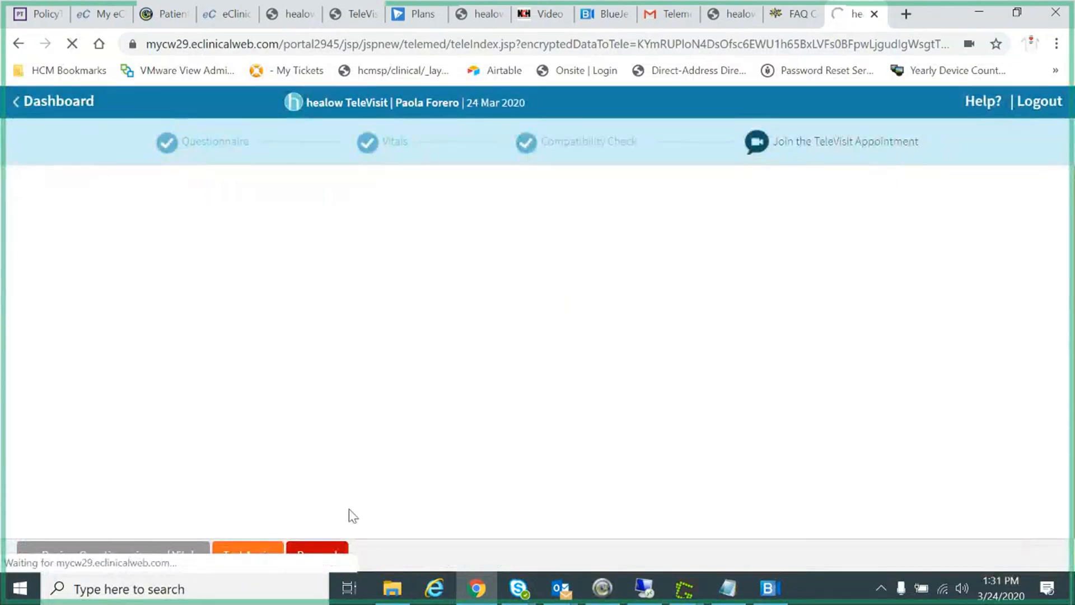
Continue to the TeleVisit Consent Form and accept the telemedicine consent.
click(315, 554)
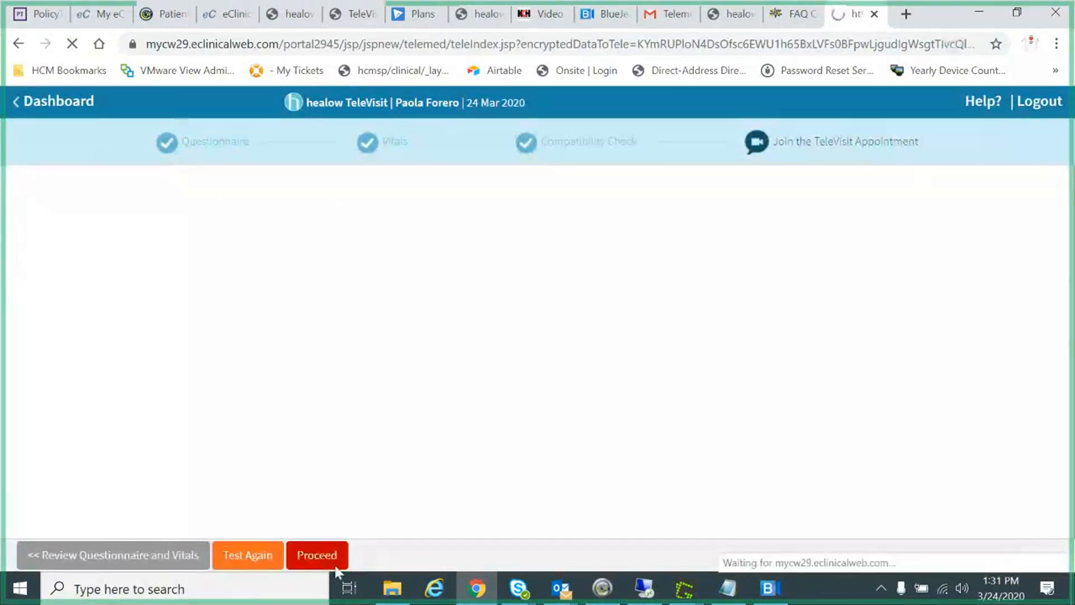
click(316, 554)
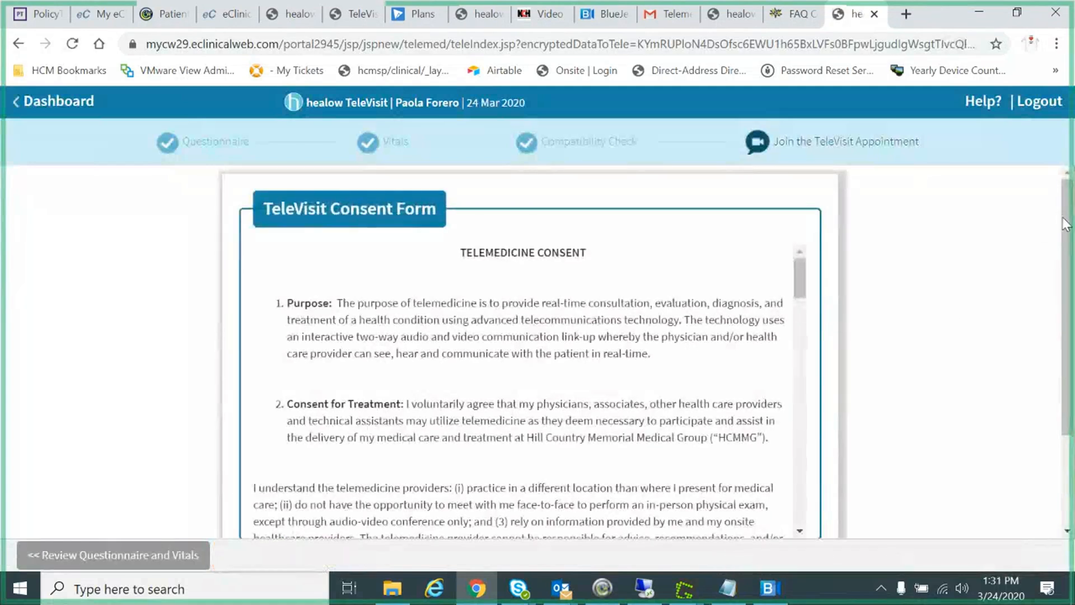
scroll(down, 3)
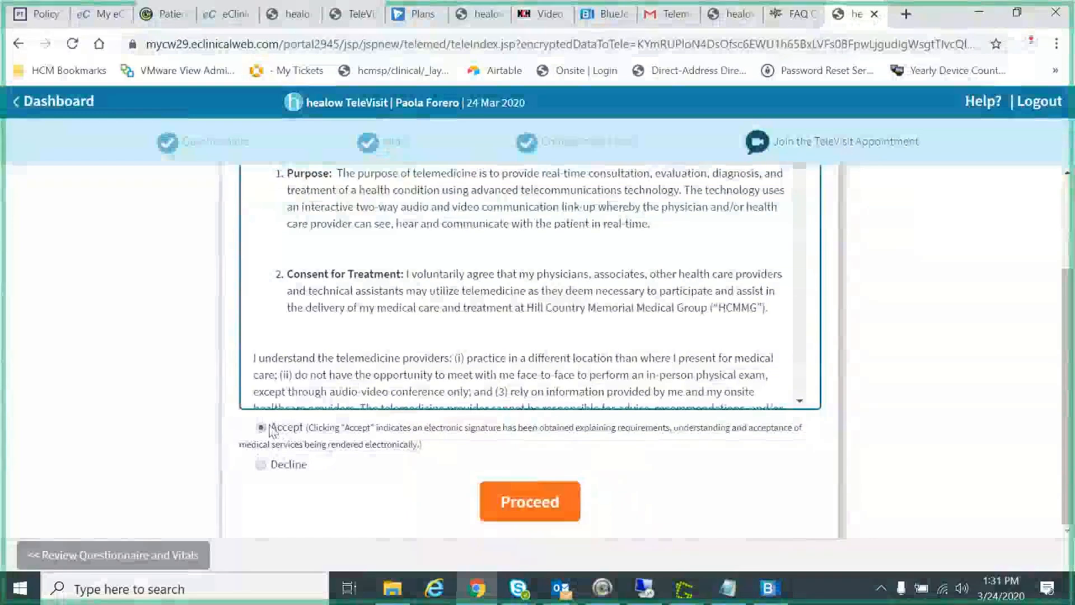
click(529, 501)
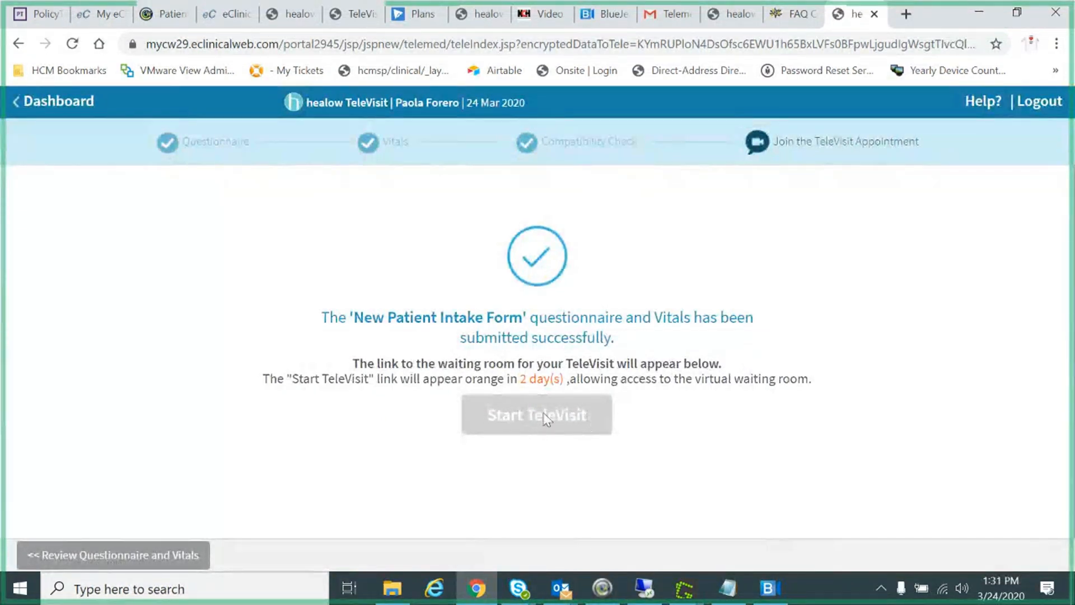
mouse_move(540, 400)
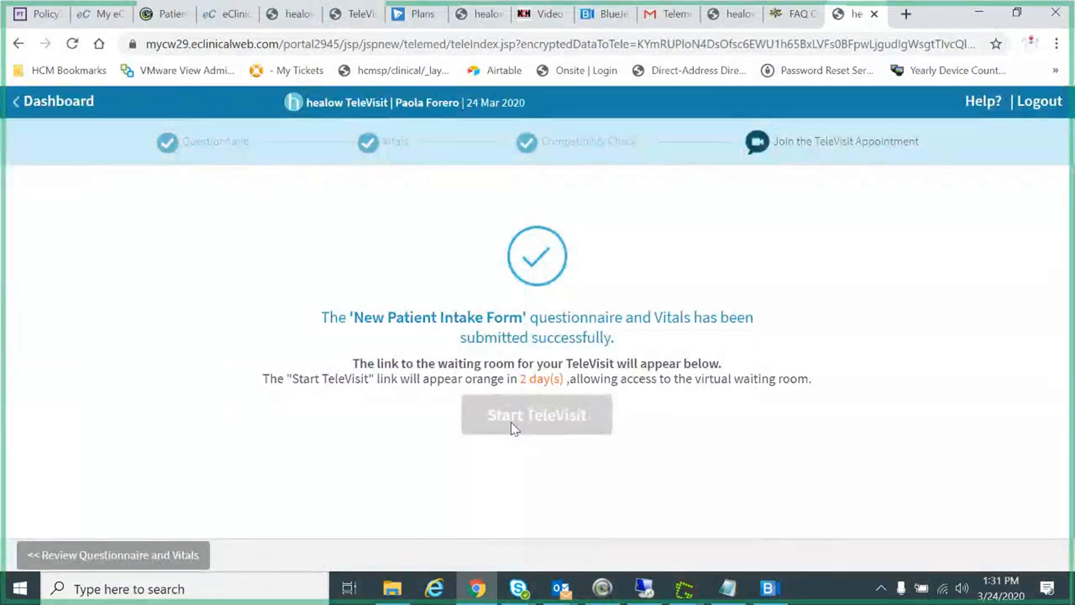
mouse_move(555, 429)
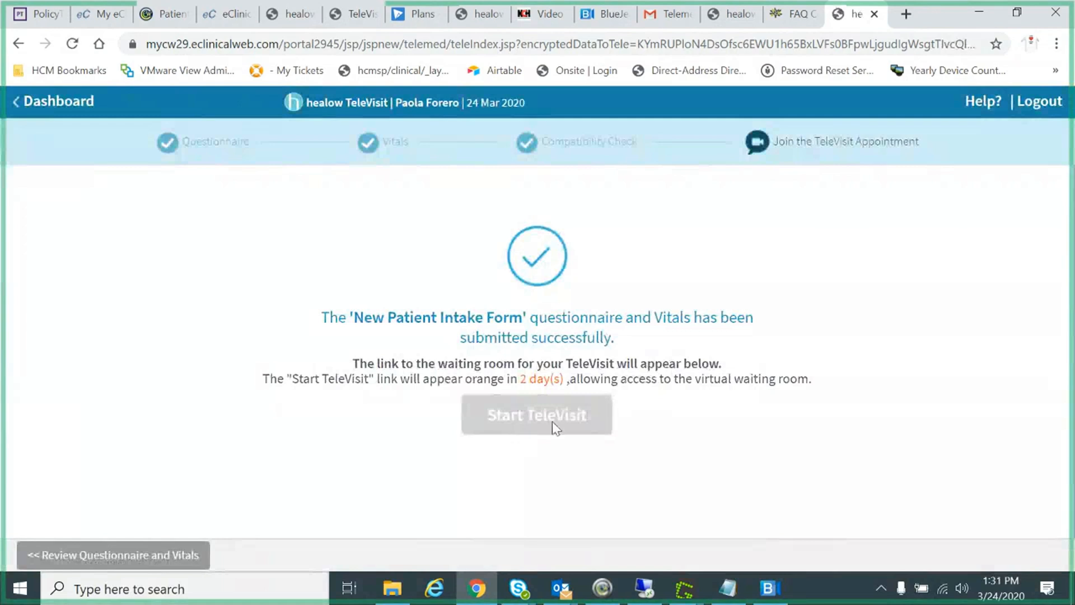
mouse_move(524, 426)
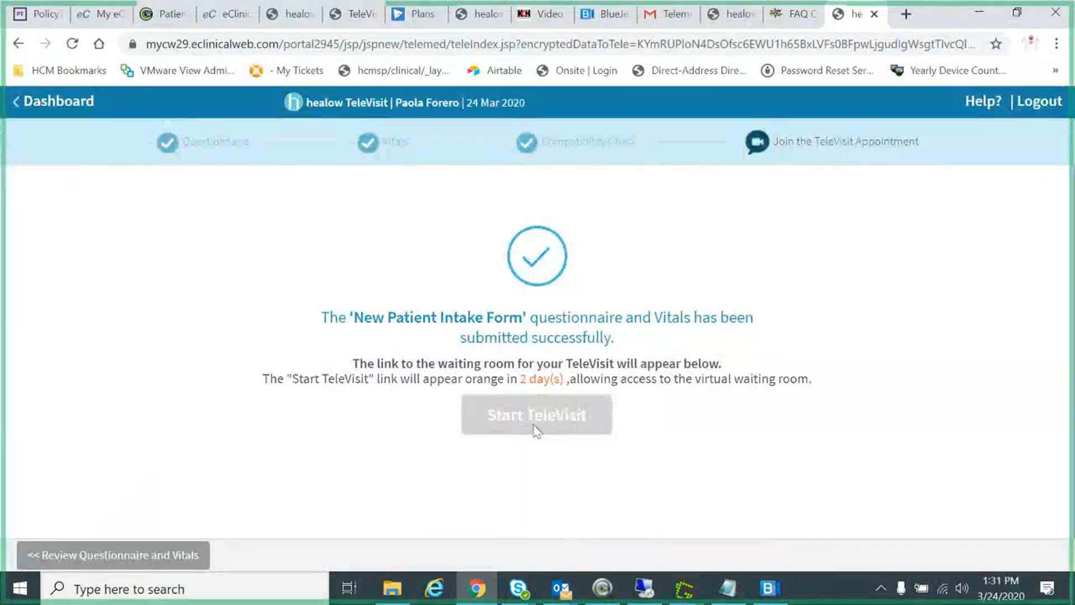
mouse_move(523, 426)
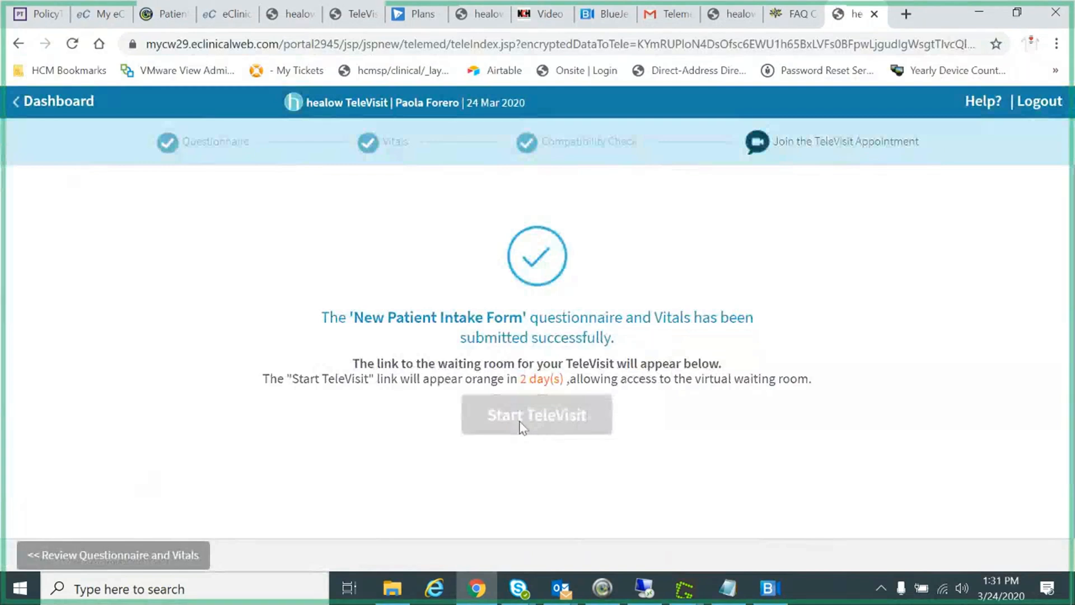
mouse_move(291, 319)
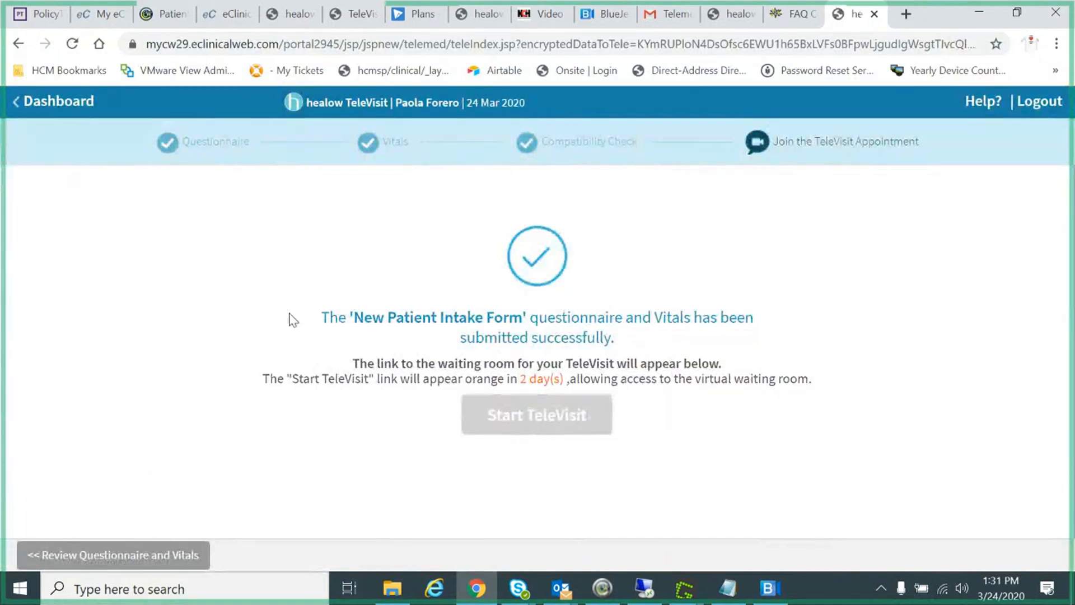
mouse_move(391, 319)
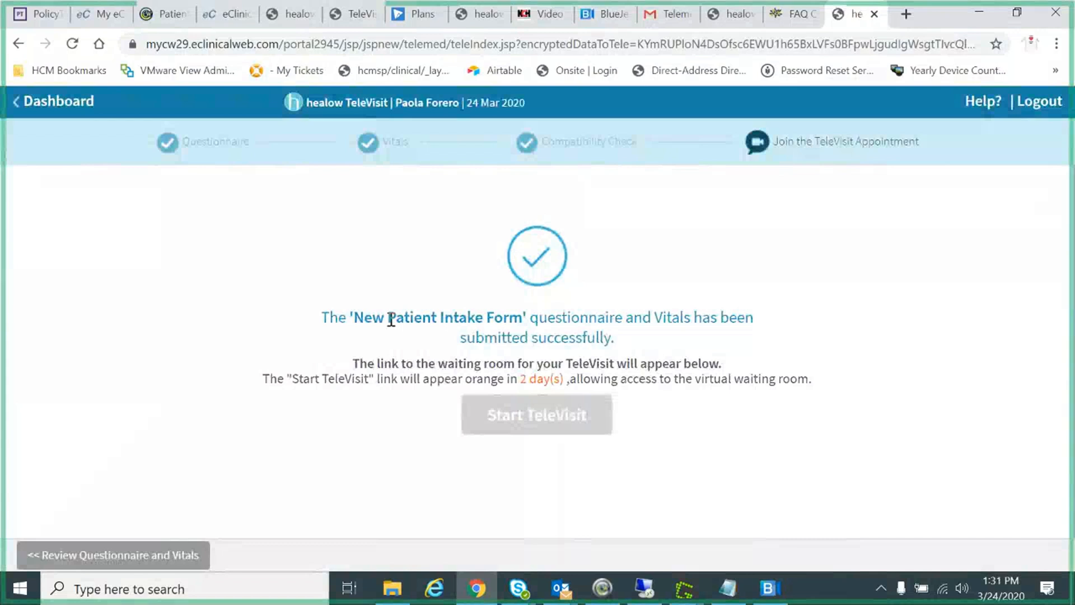
mouse_move(528, 415)
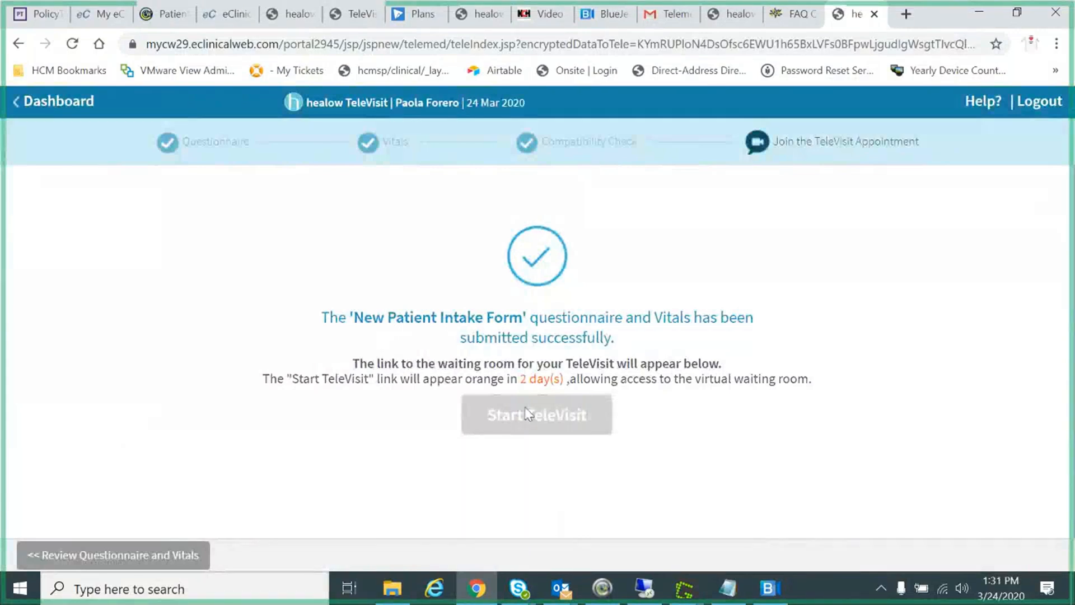
mouse_move(520, 381)
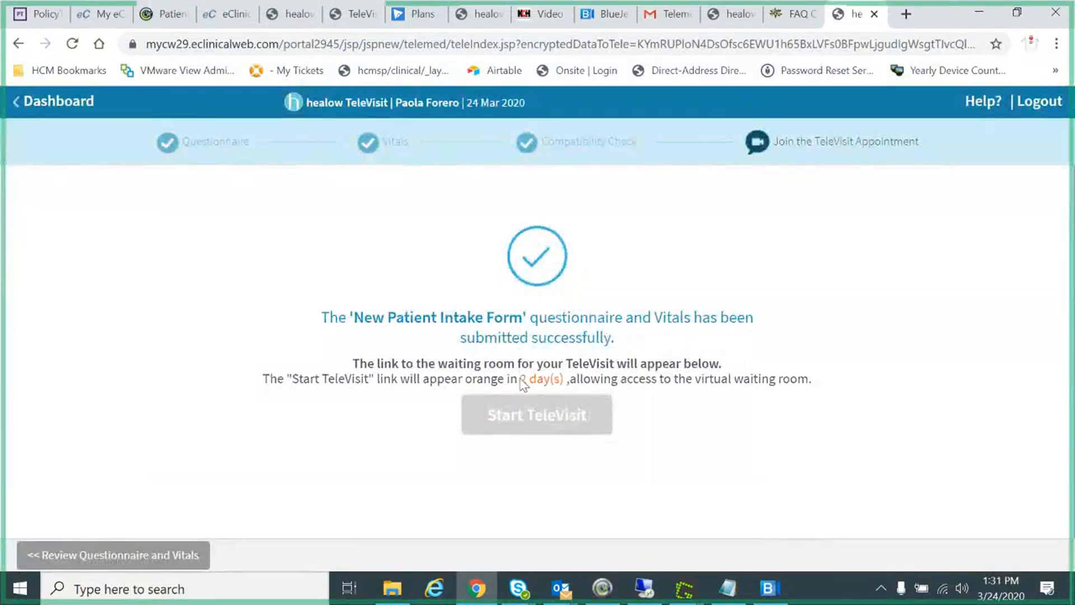
mouse_move(518, 379)
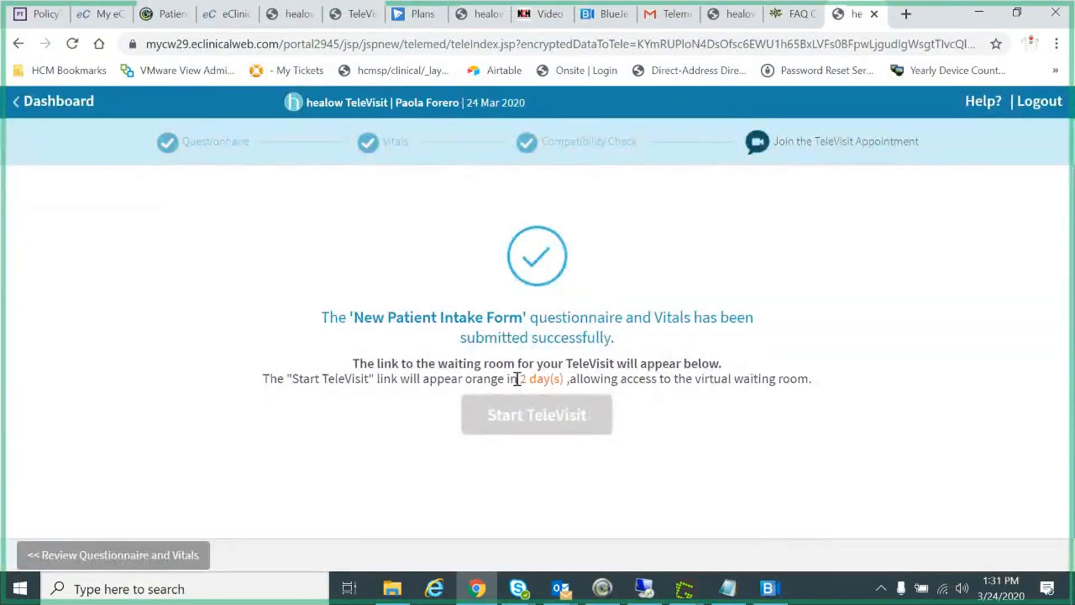
mouse_move(686, 185)
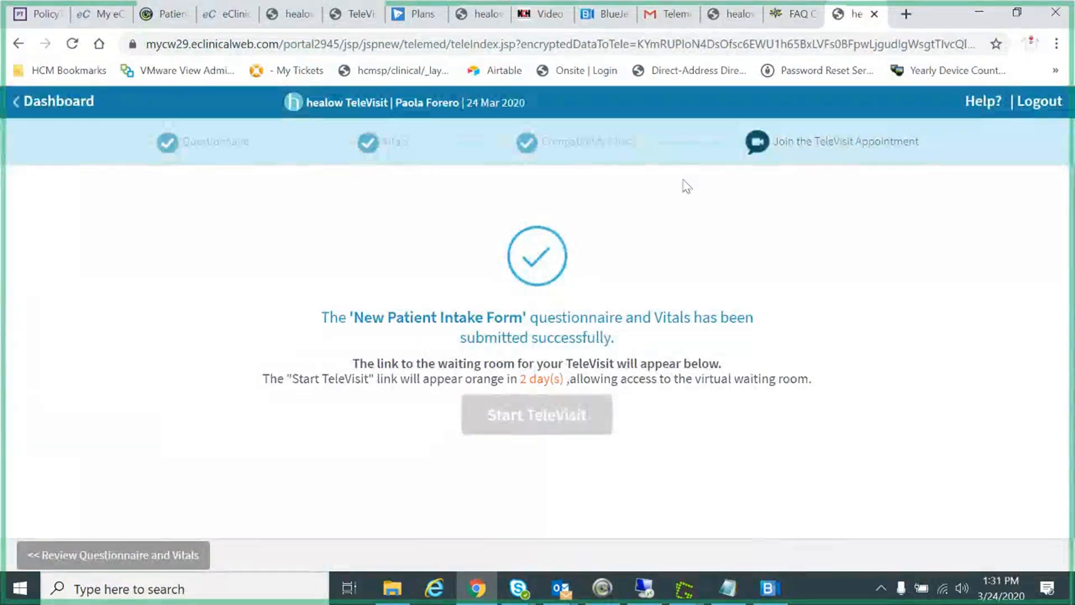